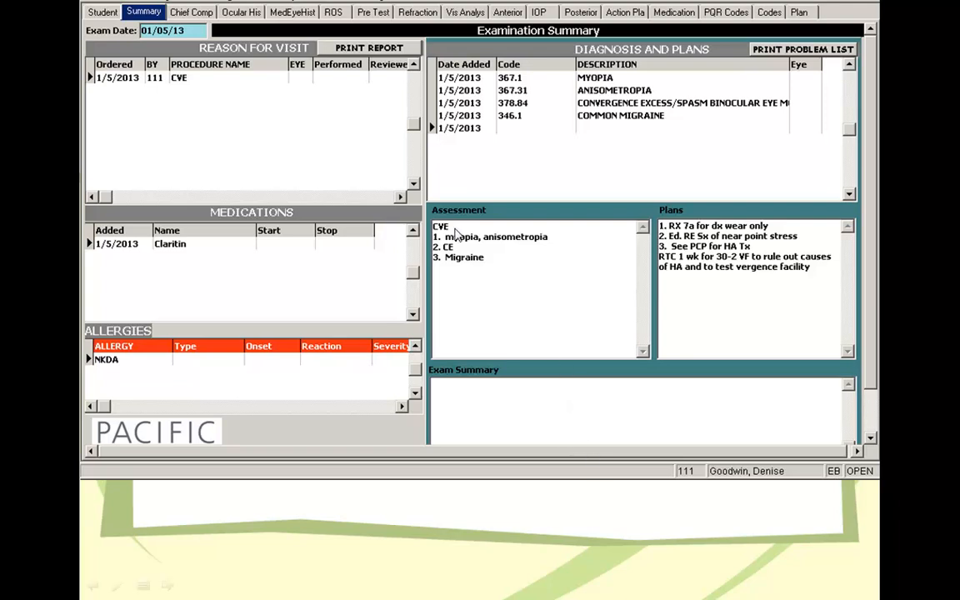
pyautogui.moveTo(266, 134)
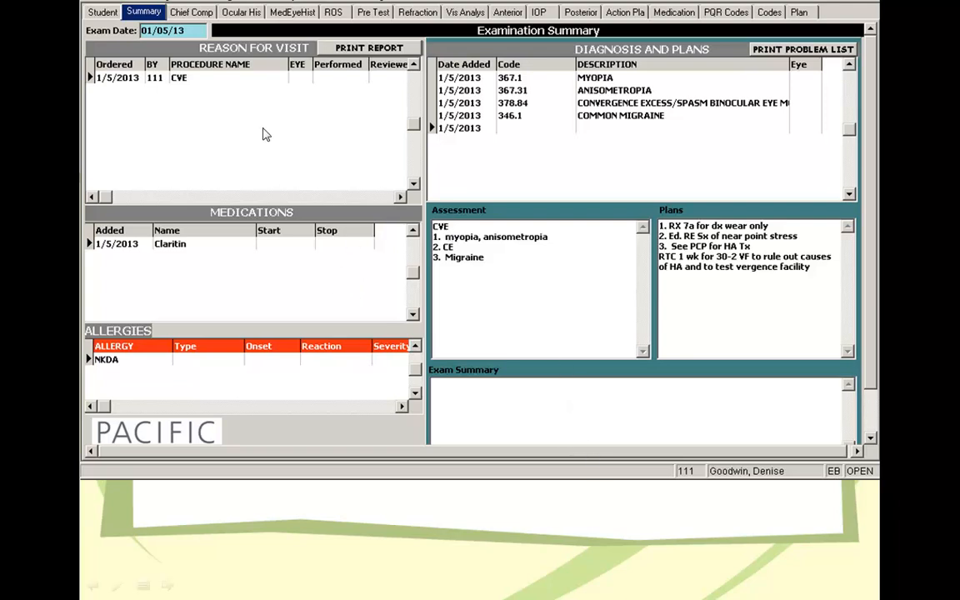
pyautogui.moveTo(140, 82)
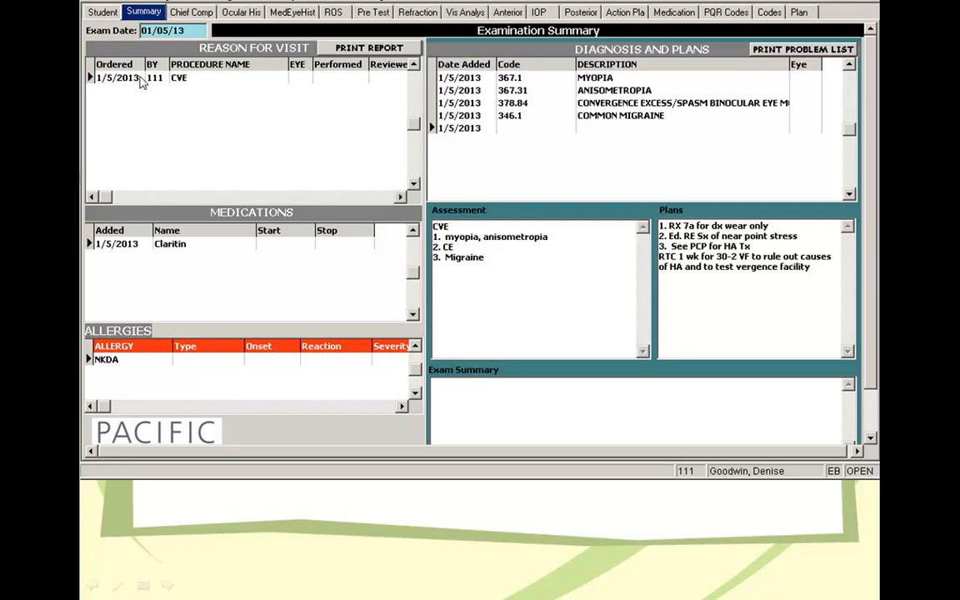
pyautogui.moveTo(230, 153)
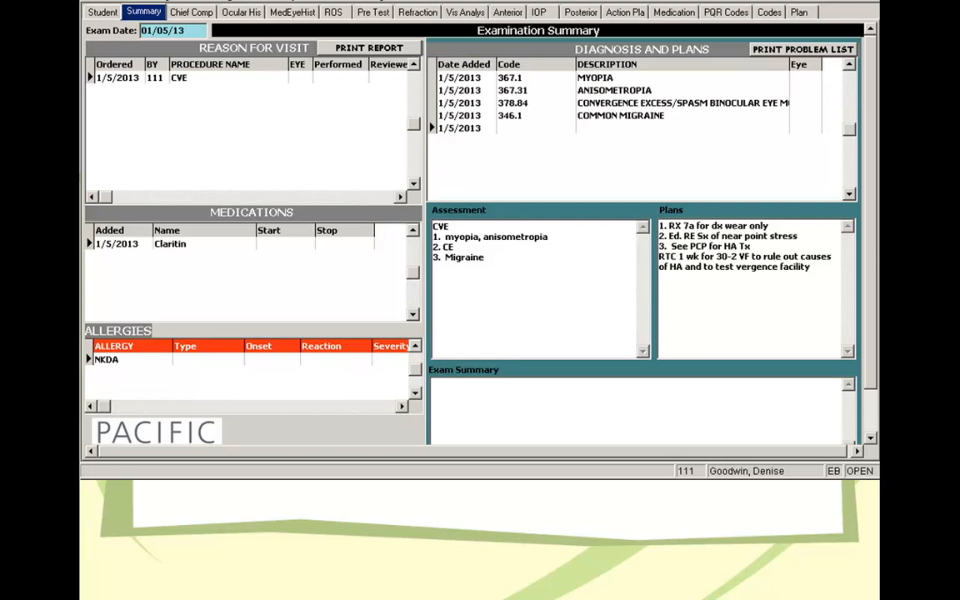
pyautogui.moveTo(327, 194)
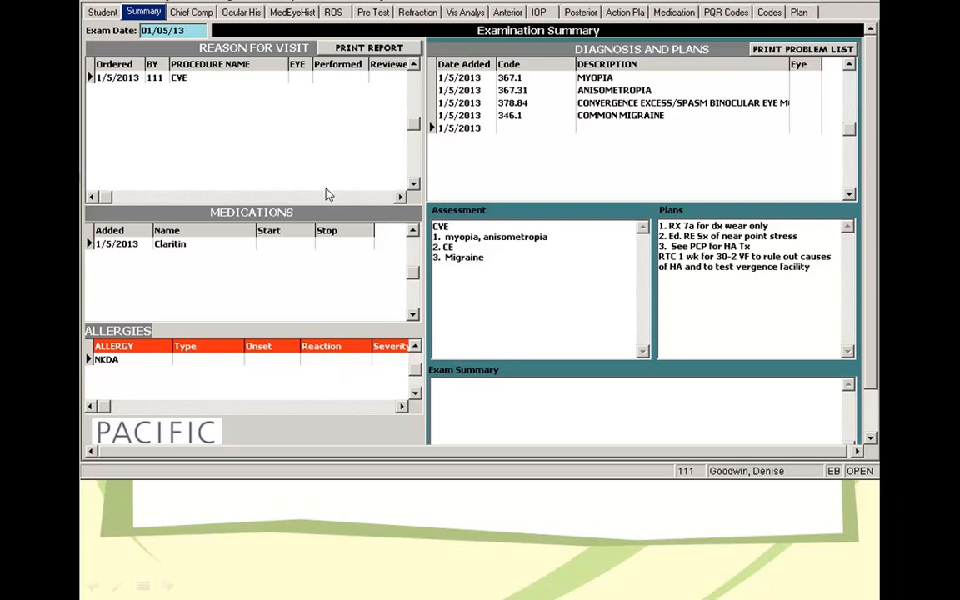
pyautogui.moveTo(198, 113)
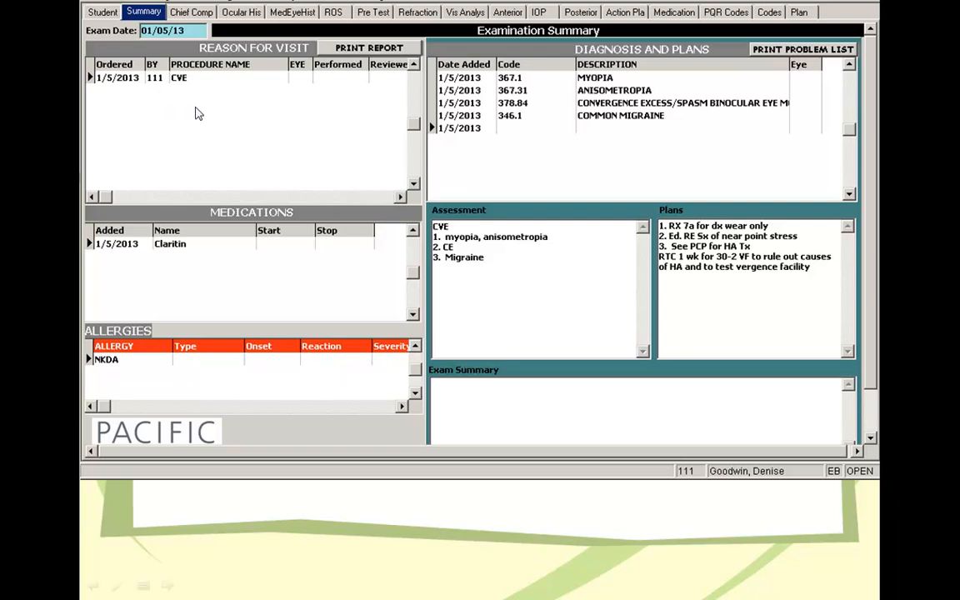
pyautogui.moveTo(618, 140)
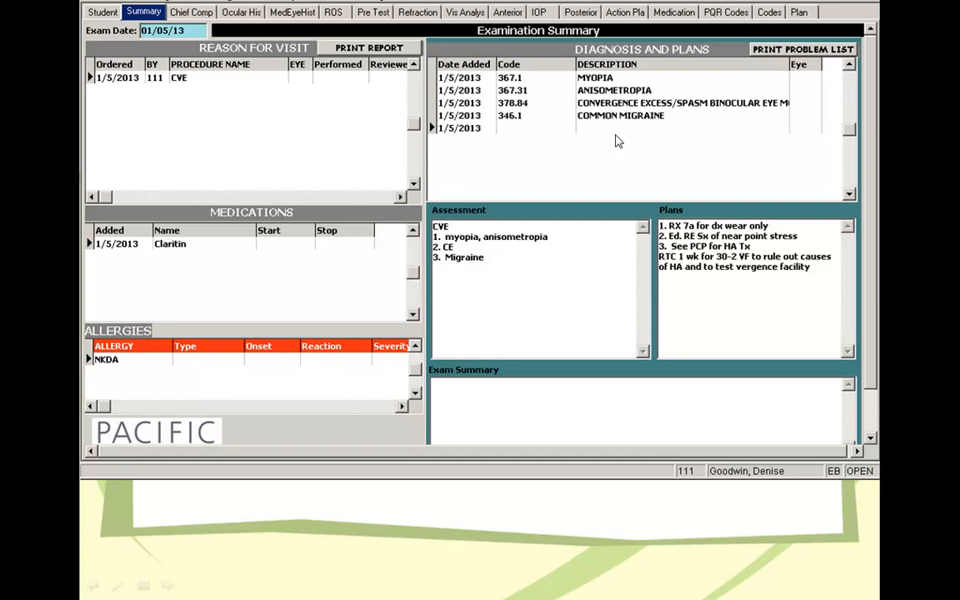
pyautogui.moveTo(253, 270)
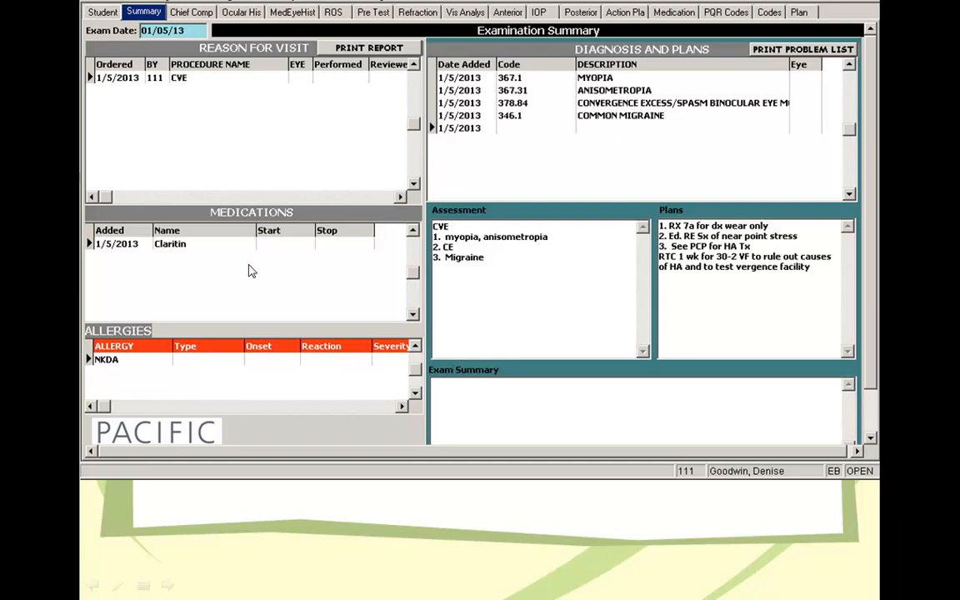
pyautogui.moveTo(767, 291)
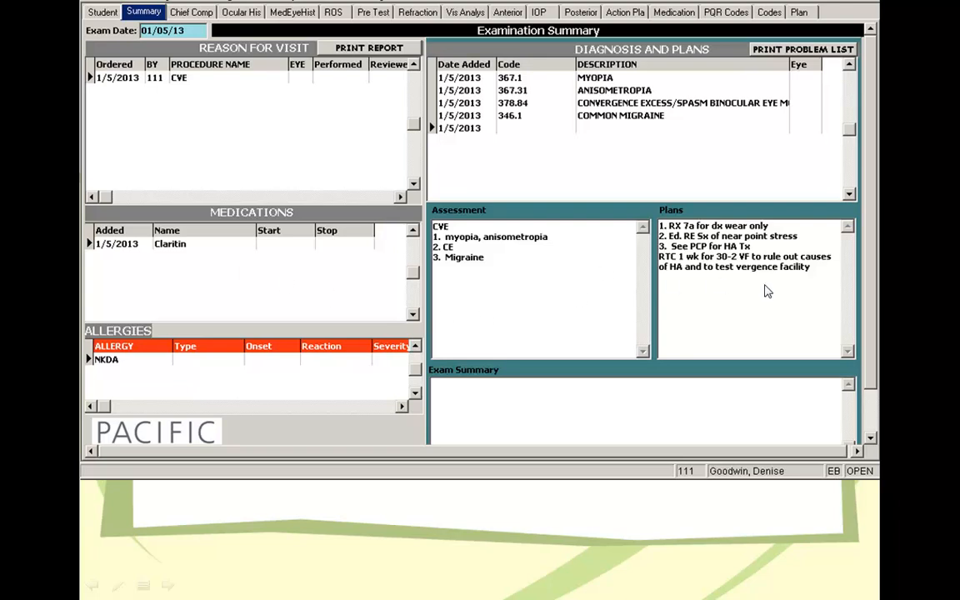
pyautogui.moveTo(667, 265)
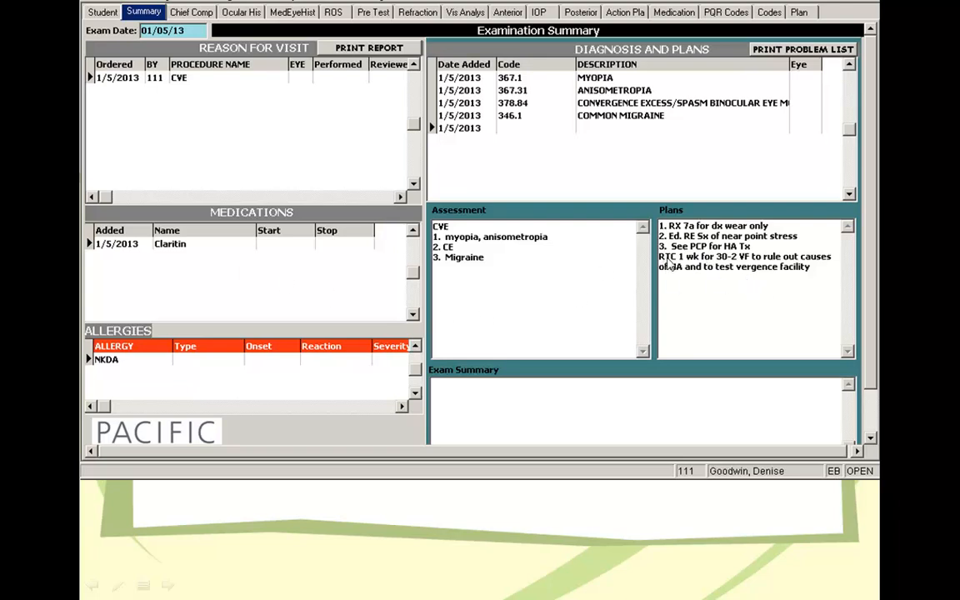
pyautogui.moveTo(747, 264)
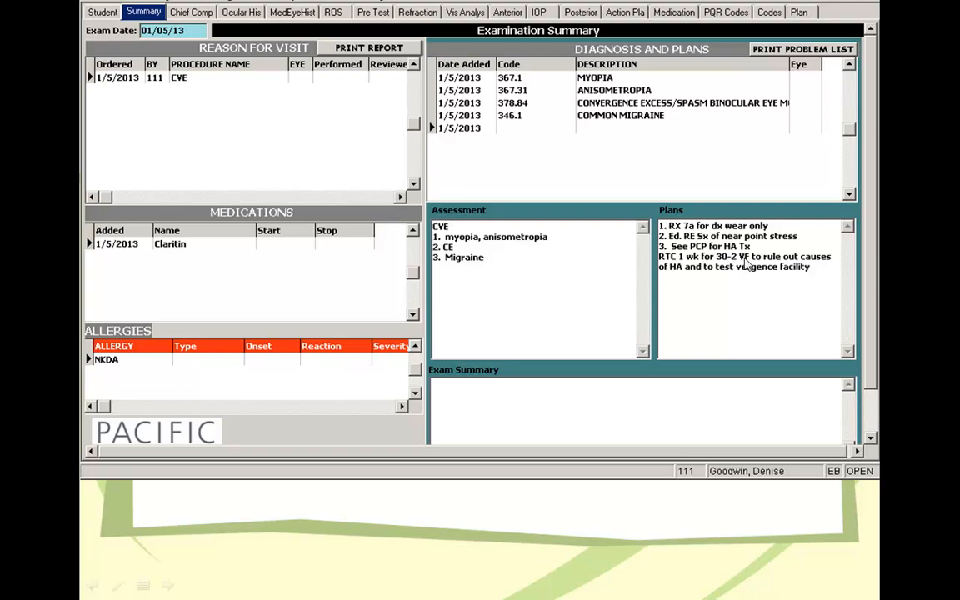
pyautogui.moveTo(750, 265)
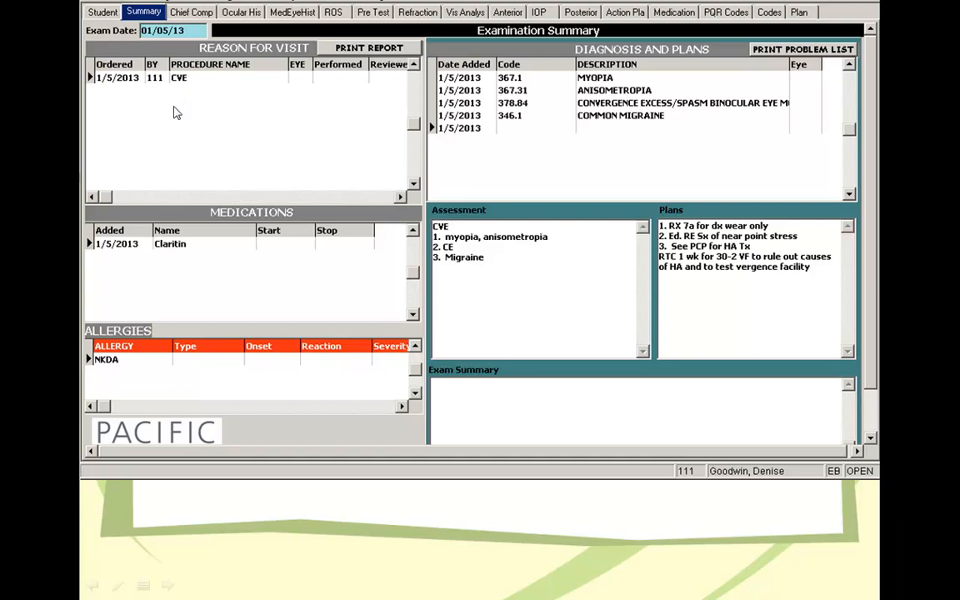
pyautogui.moveTo(193, 128)
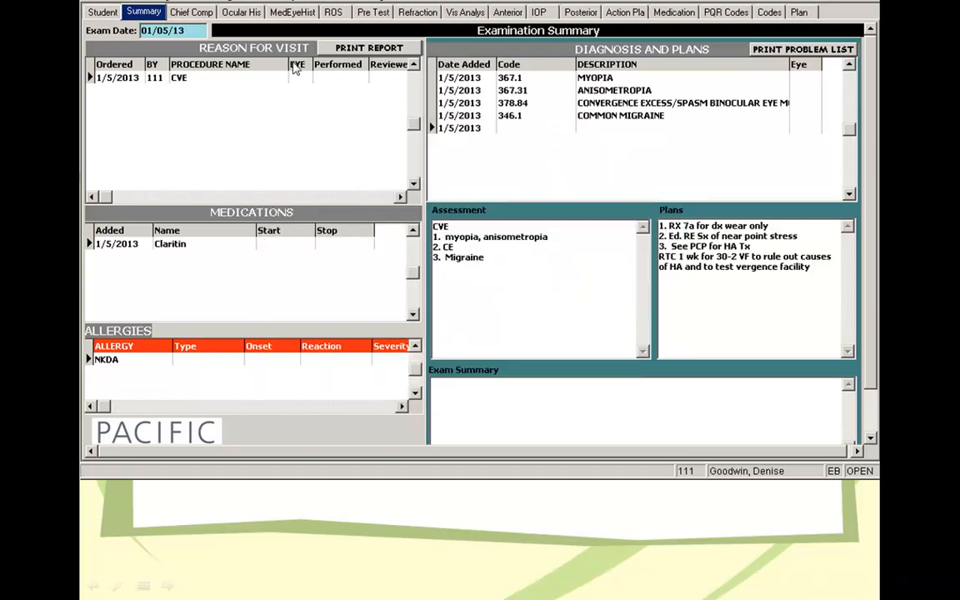
# Advance past the presenting problem slide to the headache details: severity 8/10, nausea, illness history
pyautogui.click(187, 12)
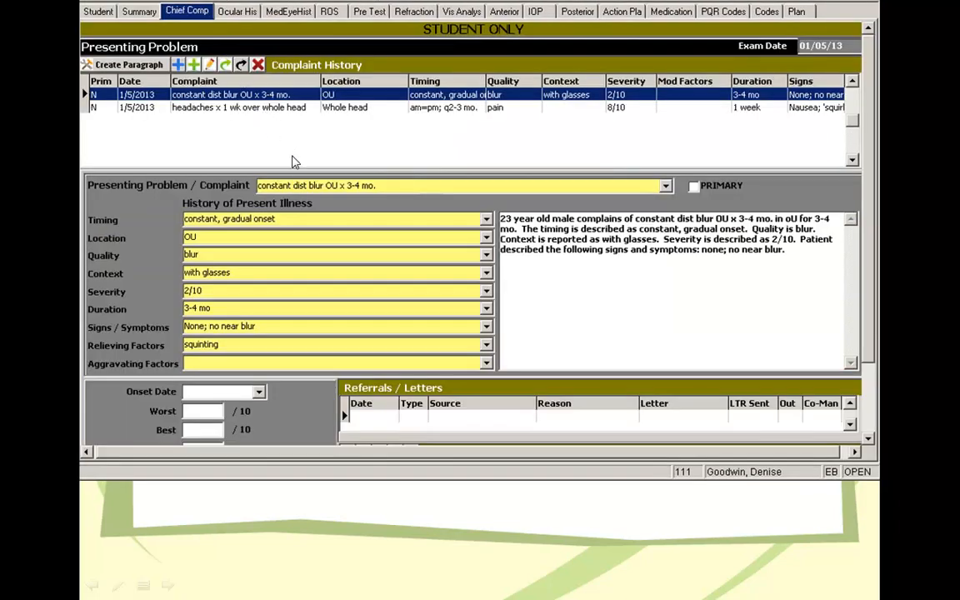
pyautogui.moveTo(297, 153)
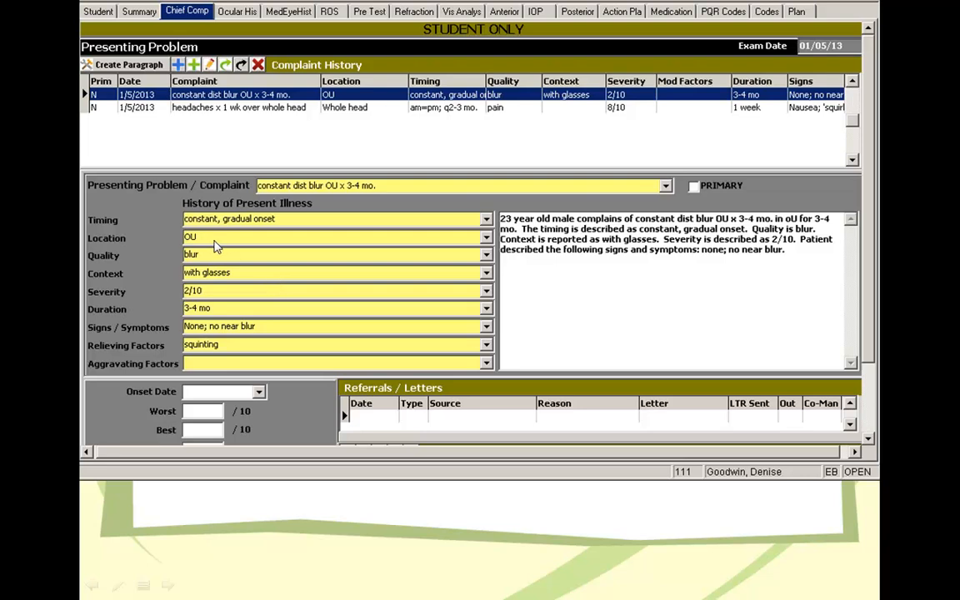
pyautogui.moveTo(218, 246)
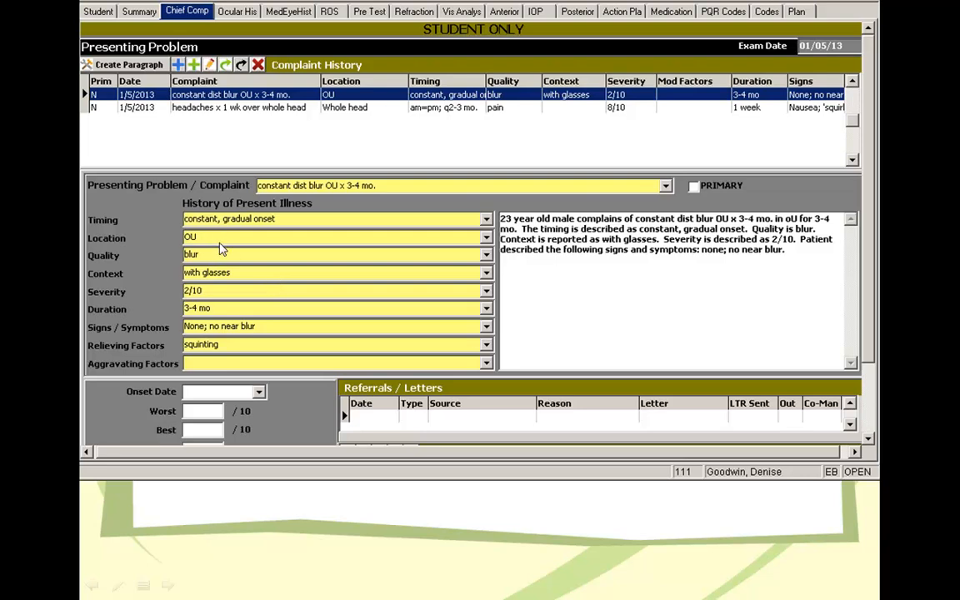
pyautogui.moveTo(219, 315)
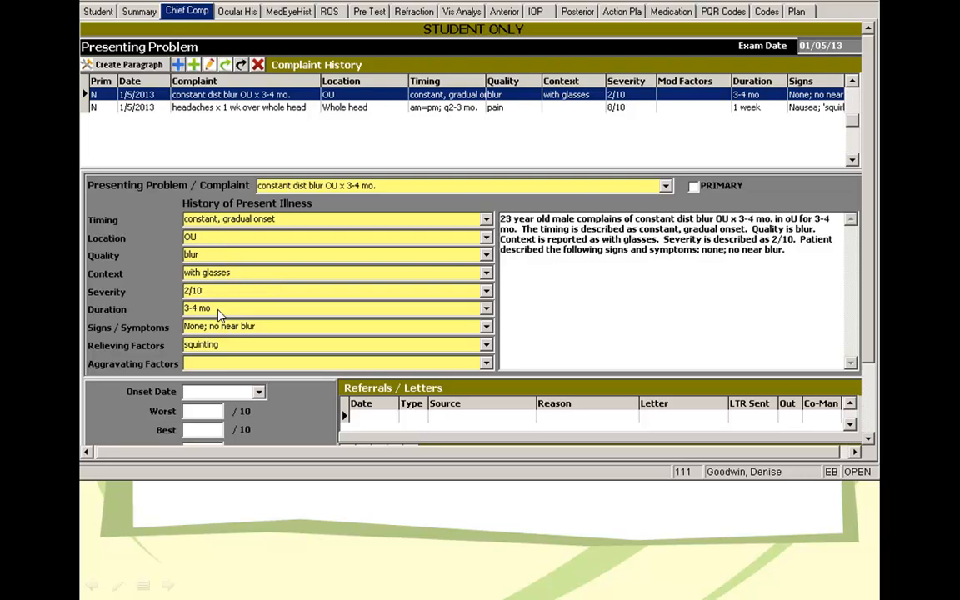
pyautogui.moveTo(217, 345)
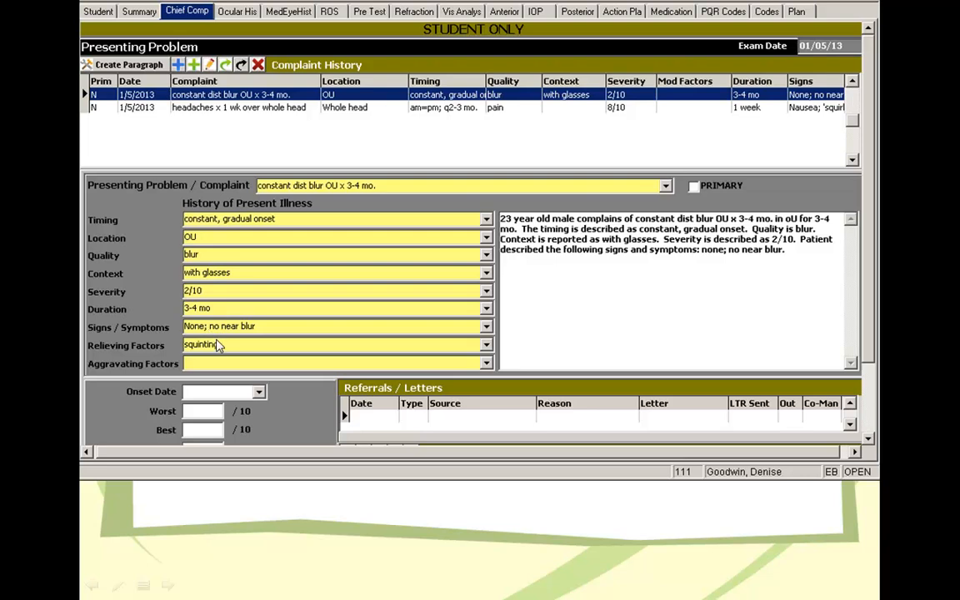
pyautogui.moveTo(330, 339)
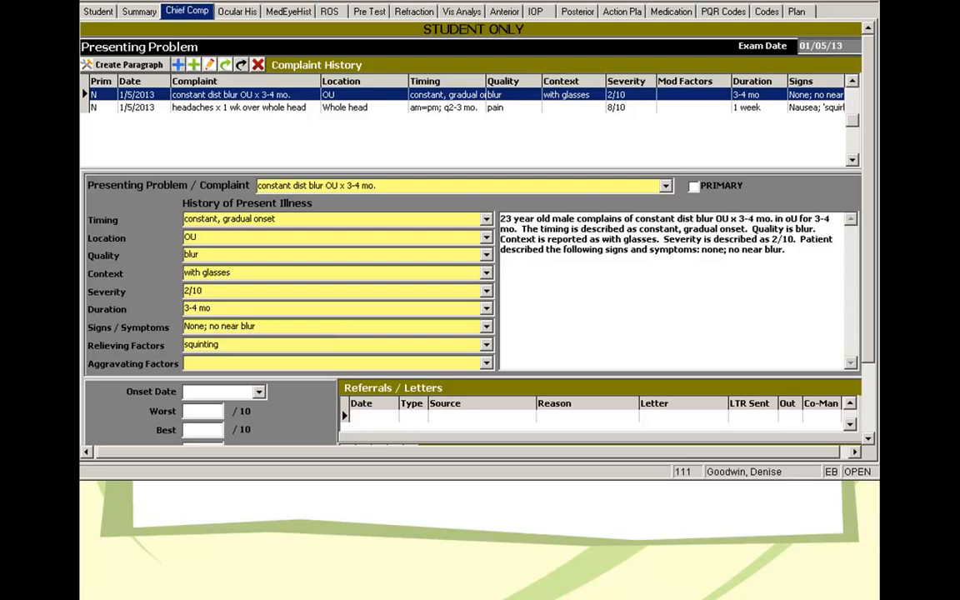
pyautogui.moveTo(246, 178)
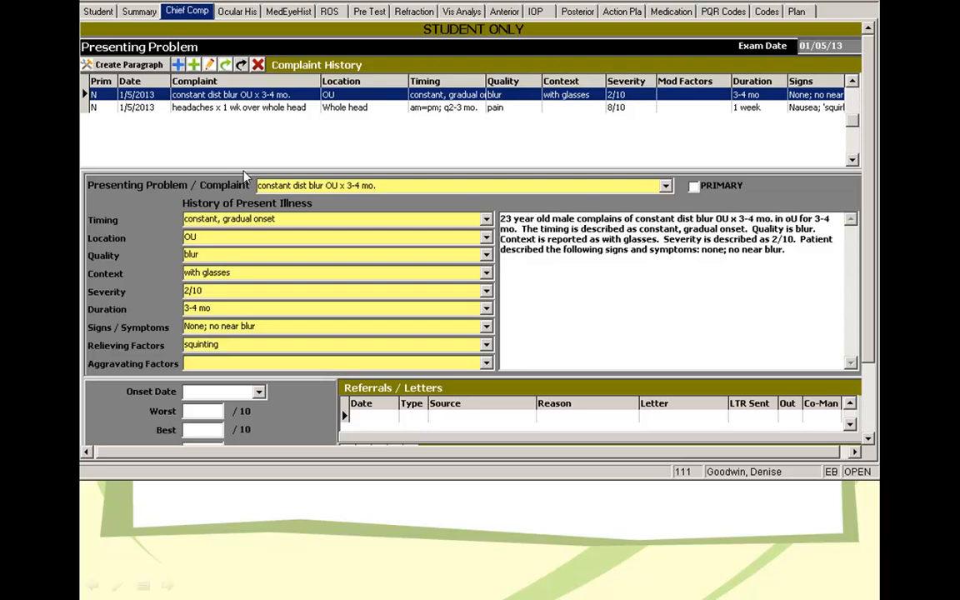
pyautogui.moveTo(400, 194)
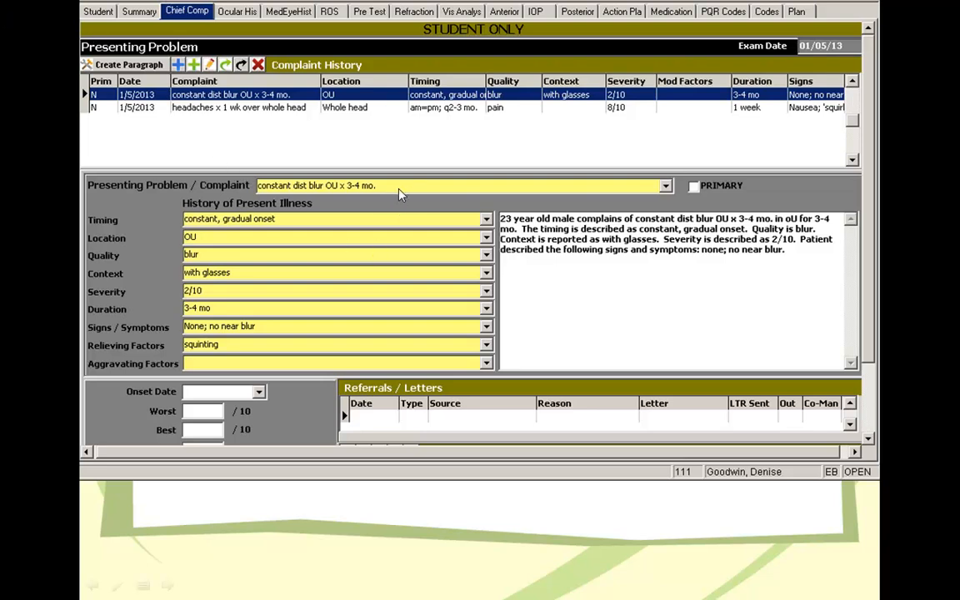
pyautogui.moveTo(379, 275)
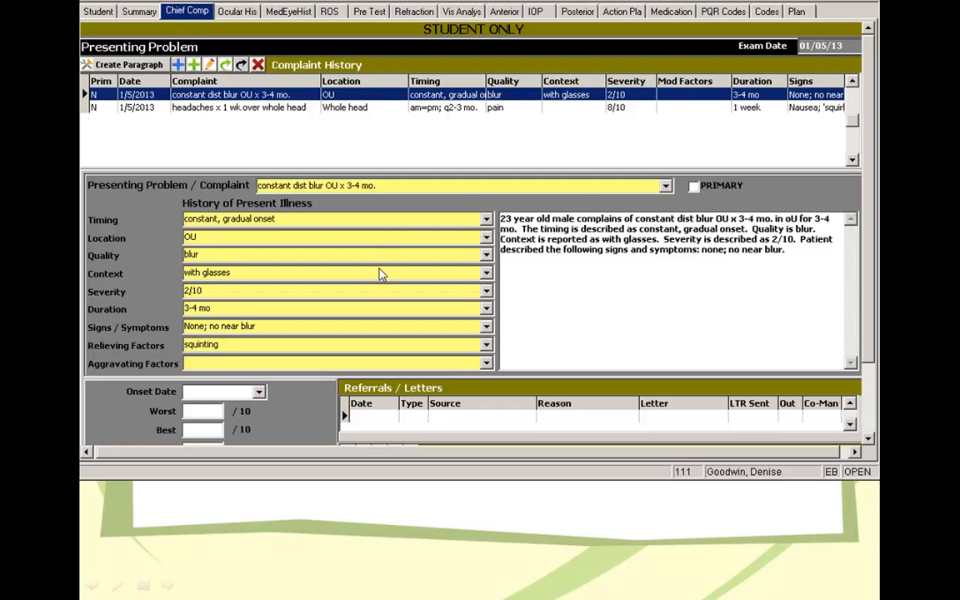
pyautogui.click(241, 107)
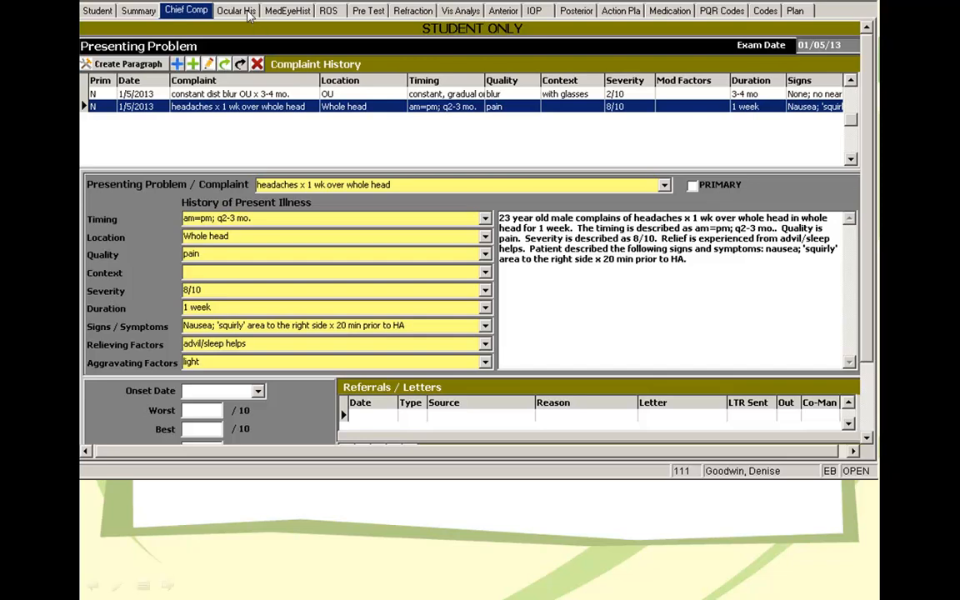
# Show the Ocular History slide with past and family eye history and spectacle/contact lens details
pyautogui.click(236, 9)
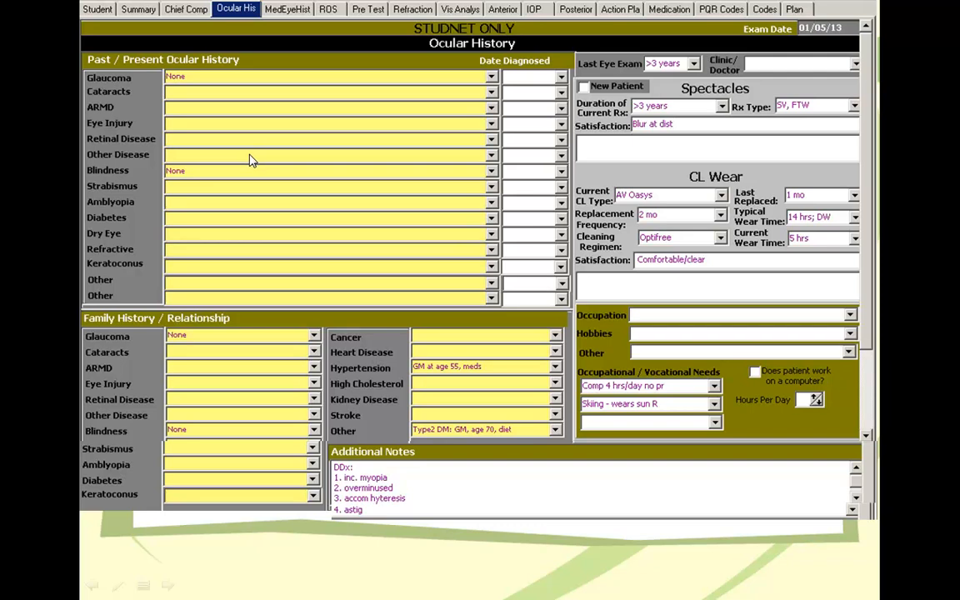
pyautogui.moveTo(216, 112)
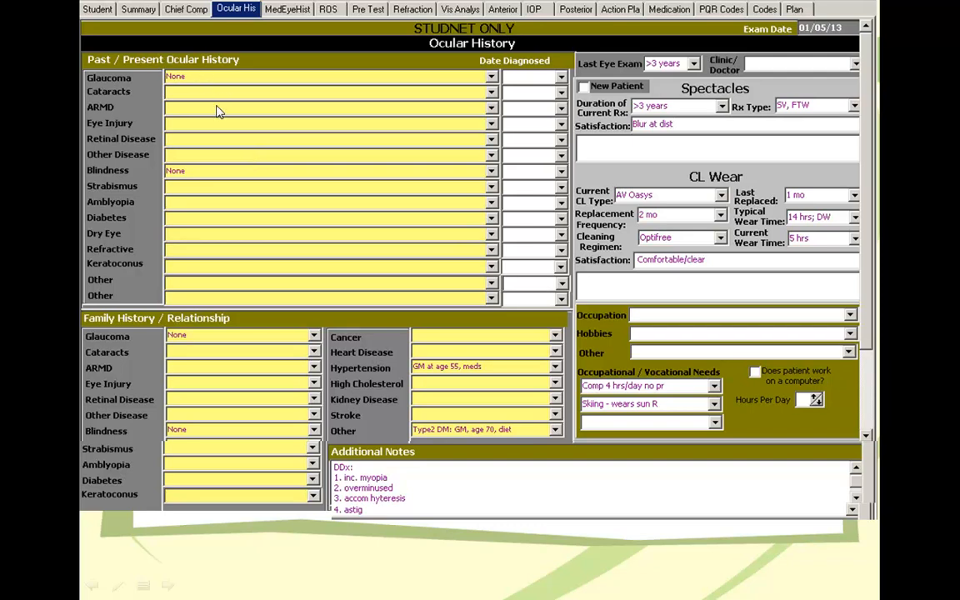
pyautogui.moveTo(245, 181)
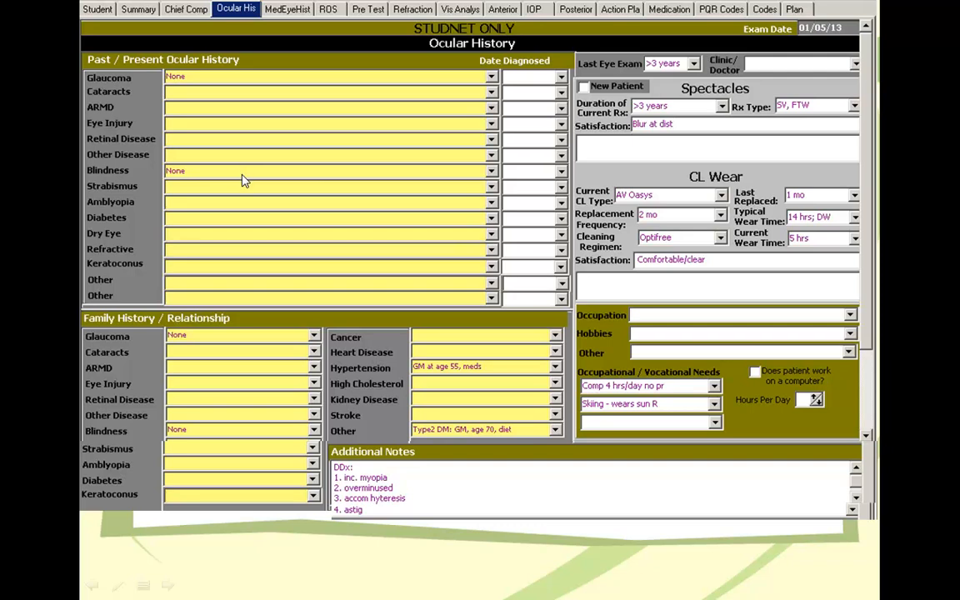
pyautogui.moveTo(258, 199)
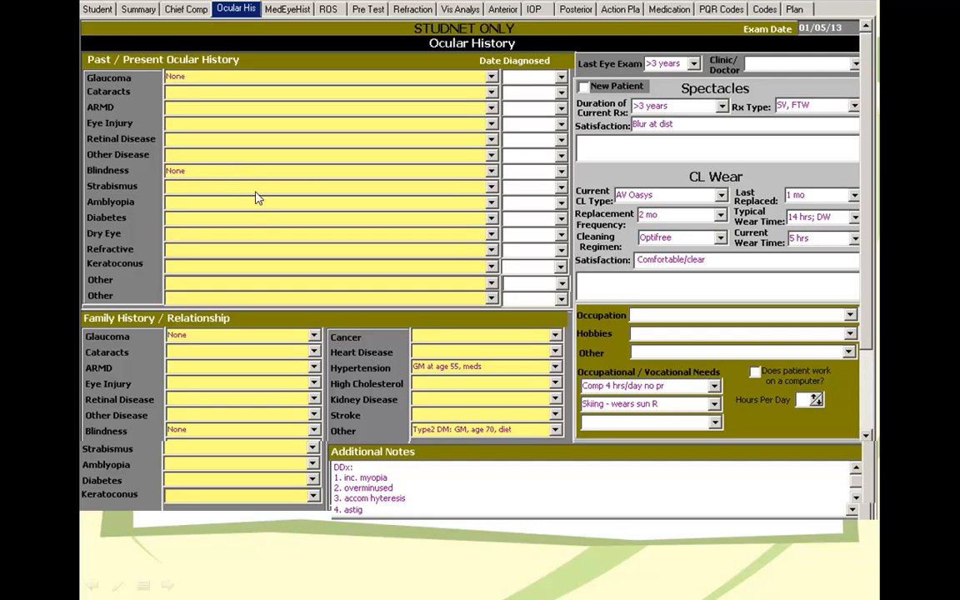
pyautogui.moveTo(315, 255)
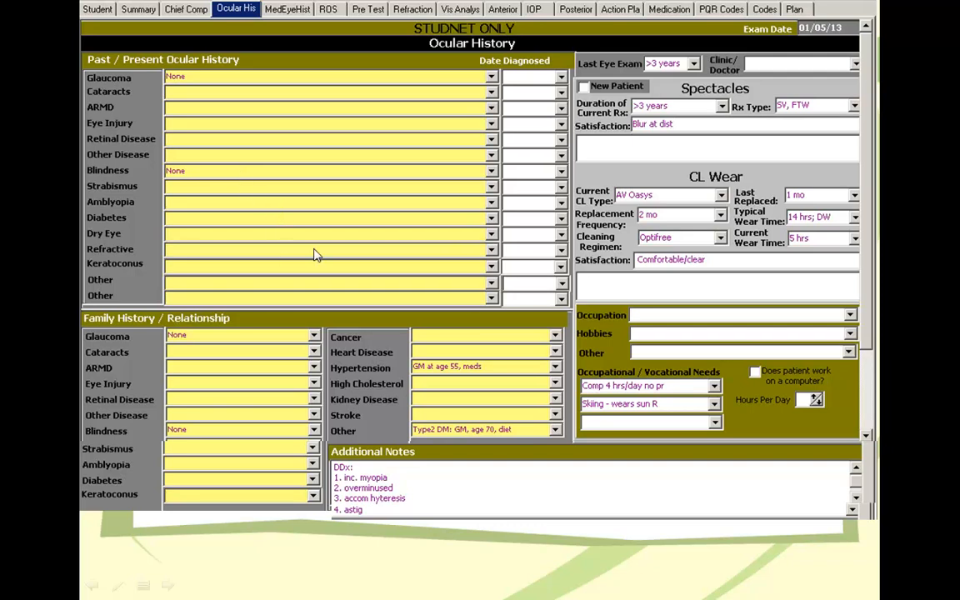
pyautogui.moveTo(467, 232)
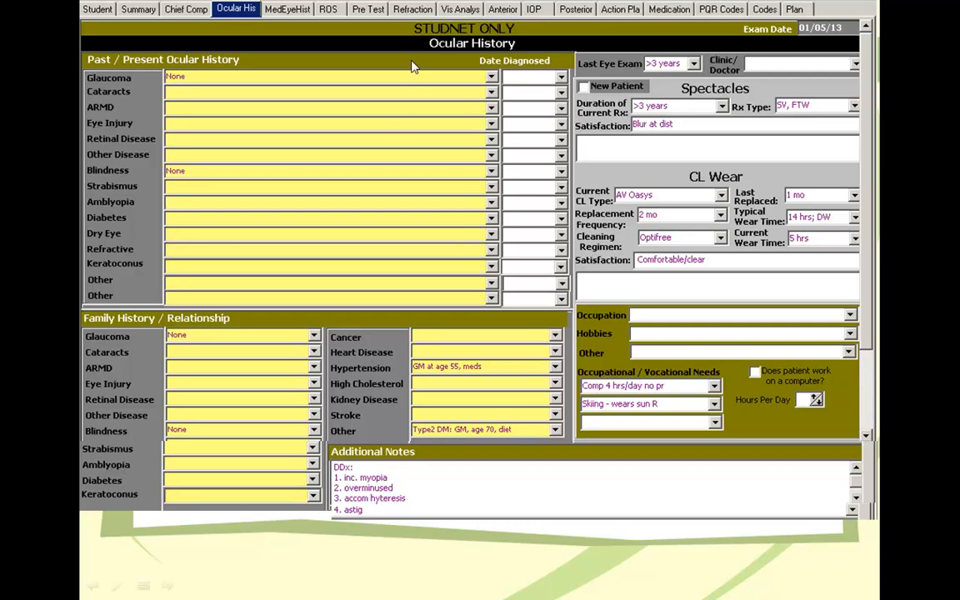
pyautogui.moveTo(225, 258)
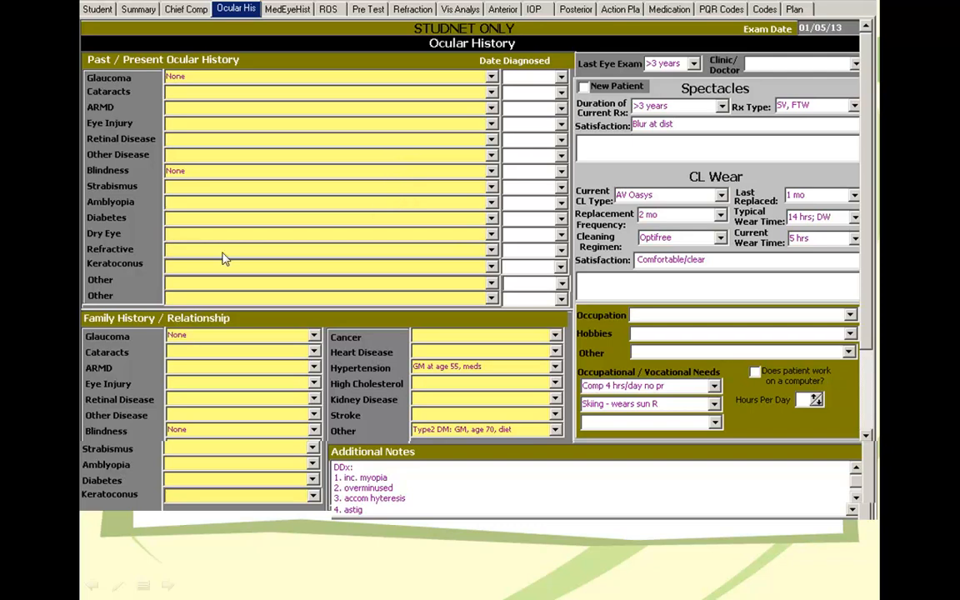
pyautogui.moveTo(267, 331)
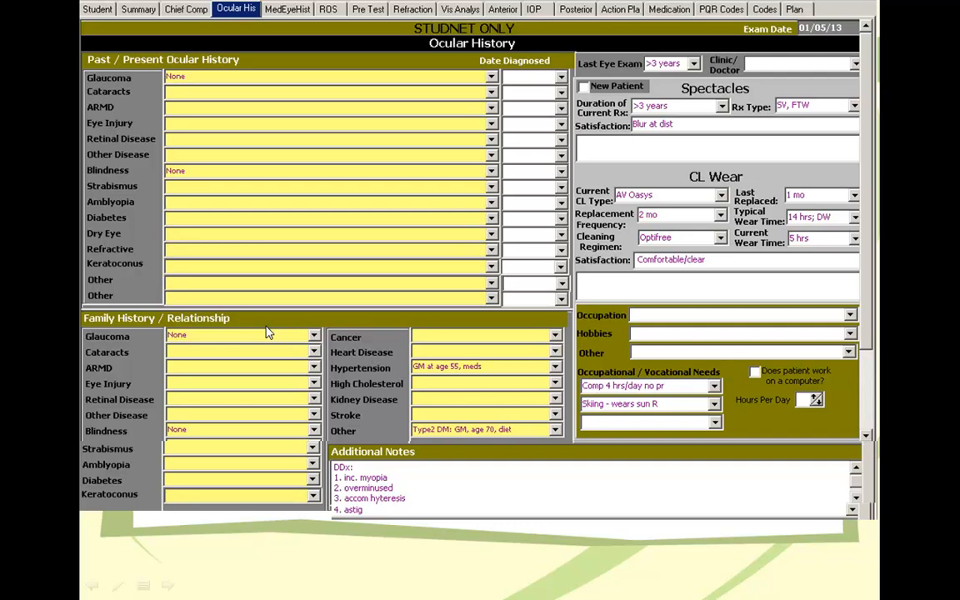
pyautogui.moveTo(292, 344)
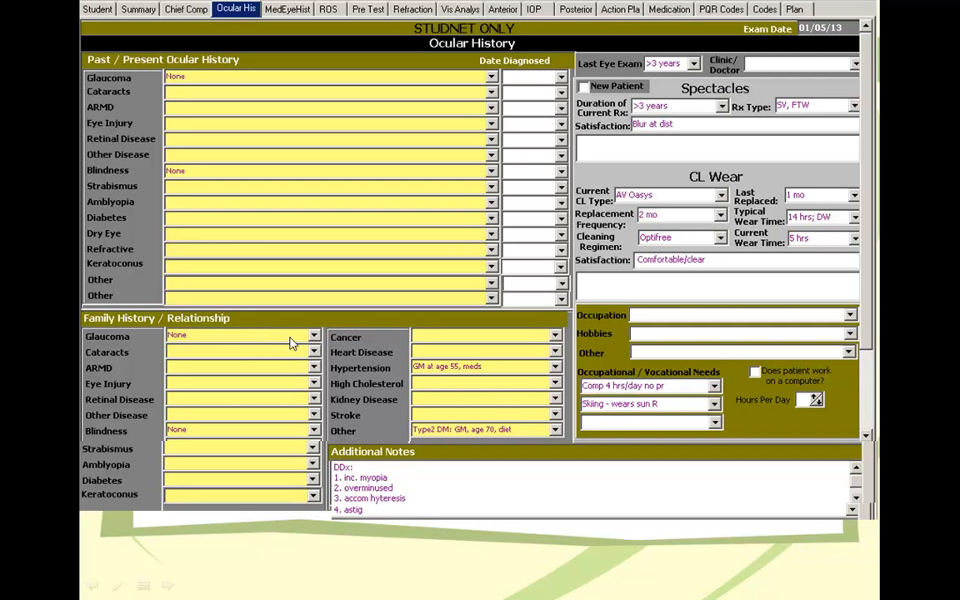
pyautogui.moveTo(432, 370)
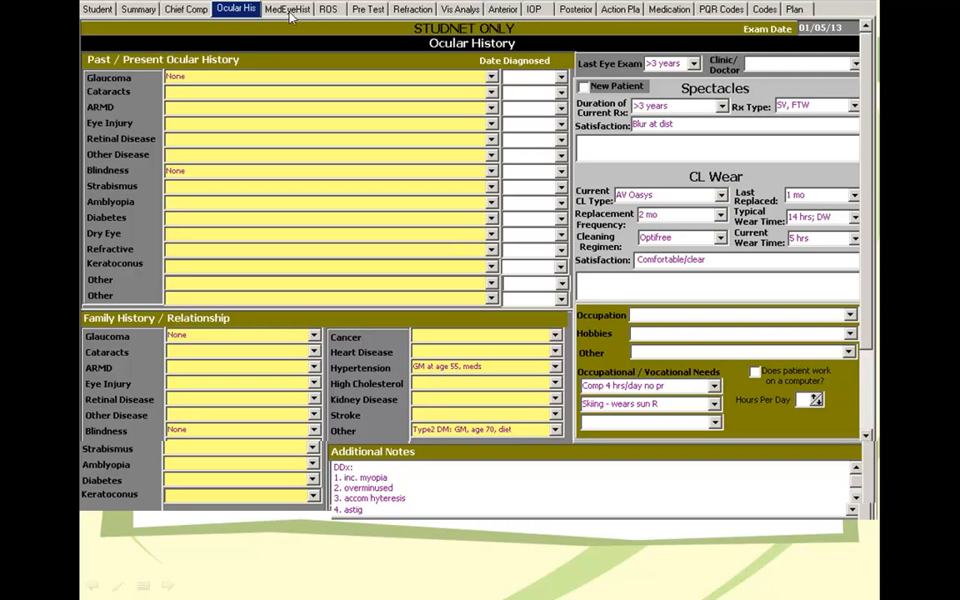
# Advance to the ROS slide listing medications, allergies, social history and vital signs
pyautogui.click(331, 10)
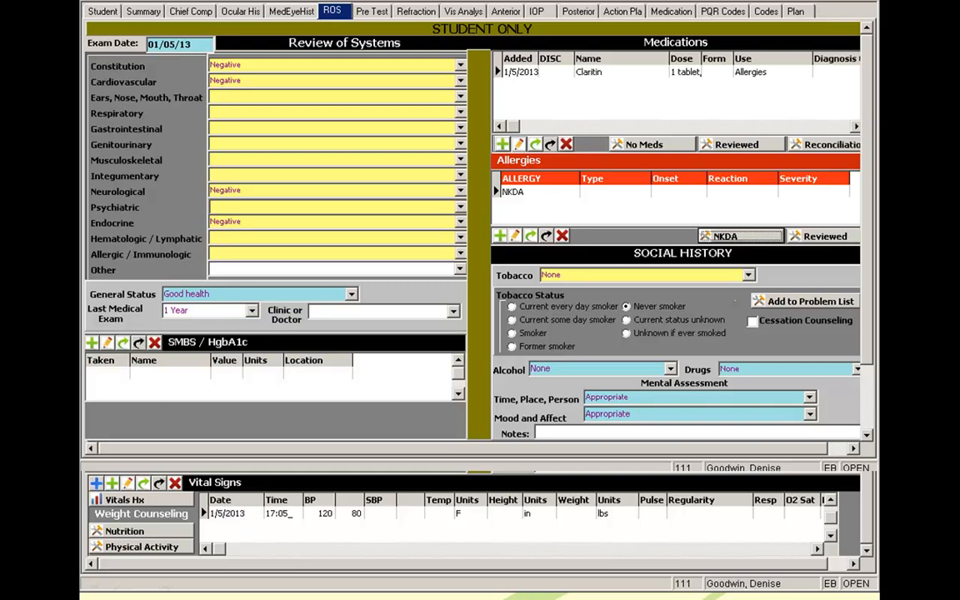
pyautogui.moveTo(438, 213)
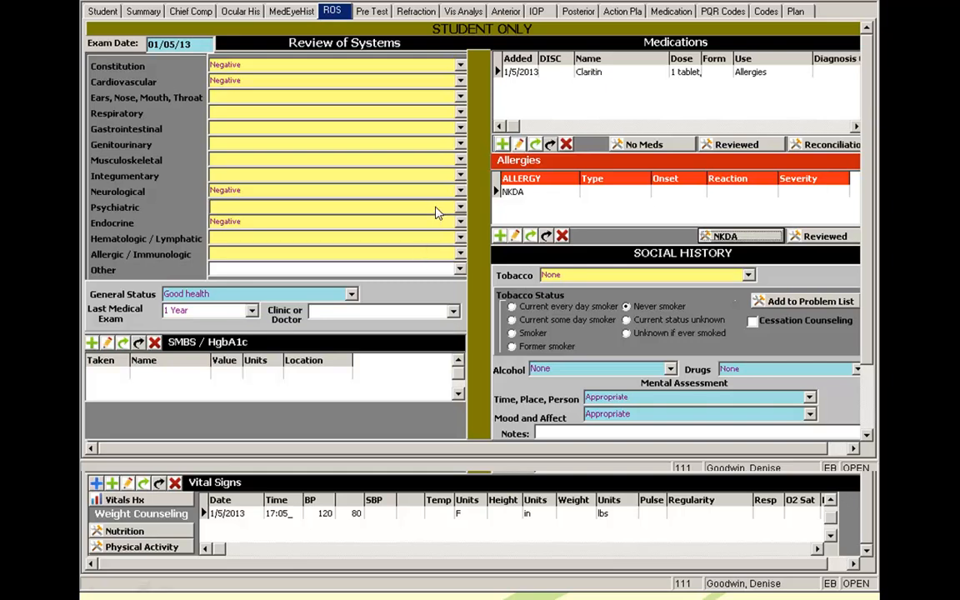
pyautogui.moveTo(508, 156)
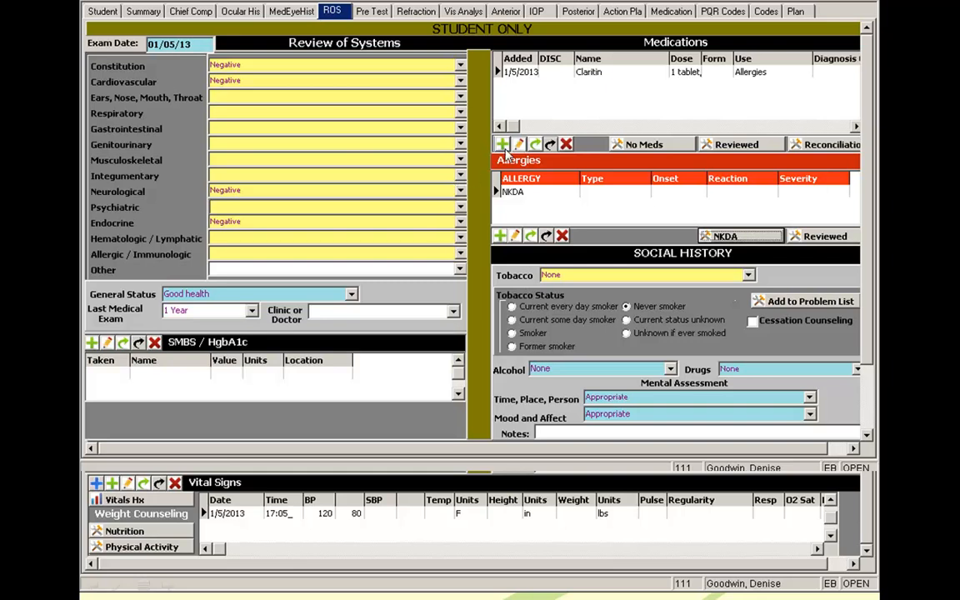
pyautogui.moveTo(614, 164)
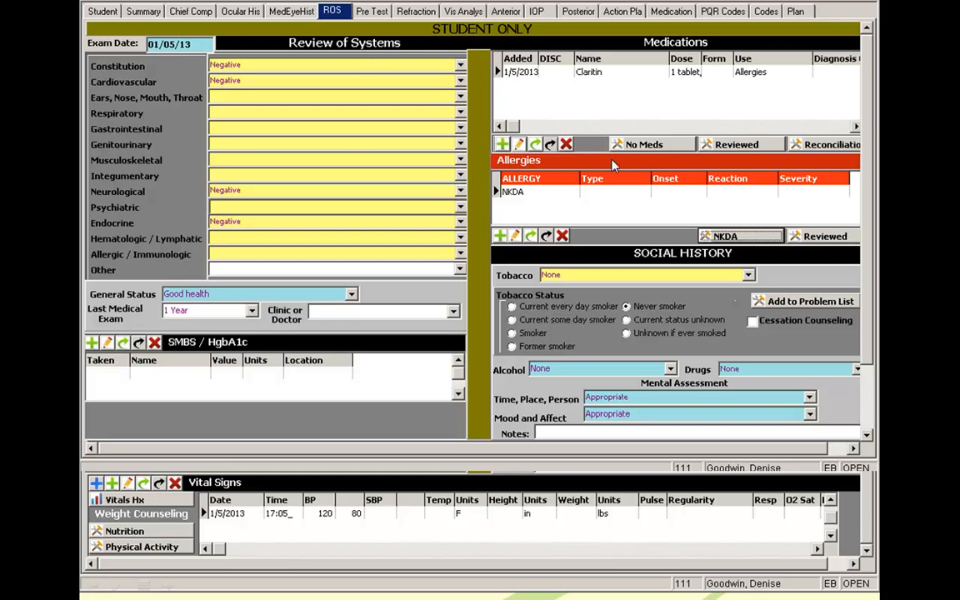
pyautogui.moveTo(548, 325)
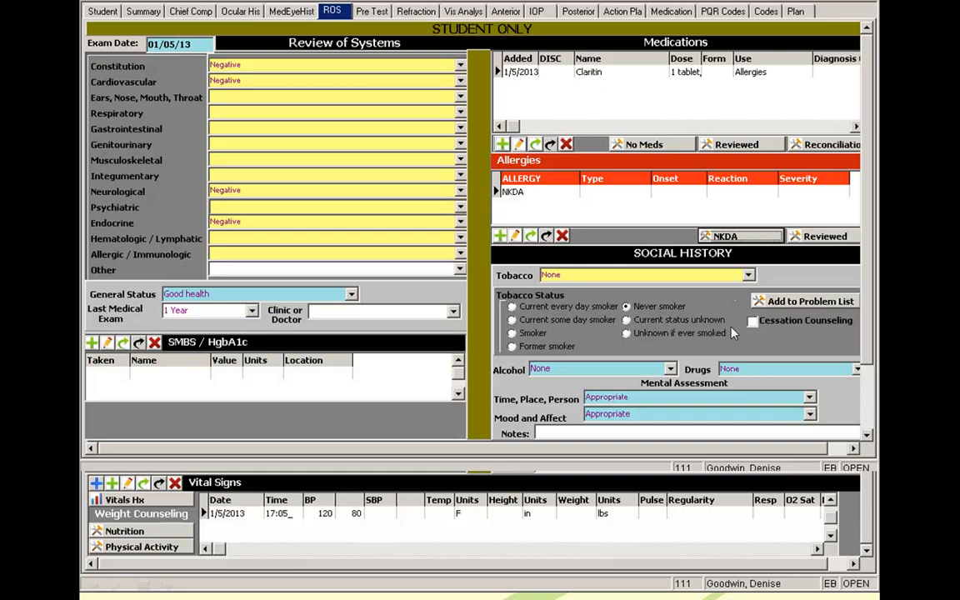
pyautogui.moveTo(800, 333)
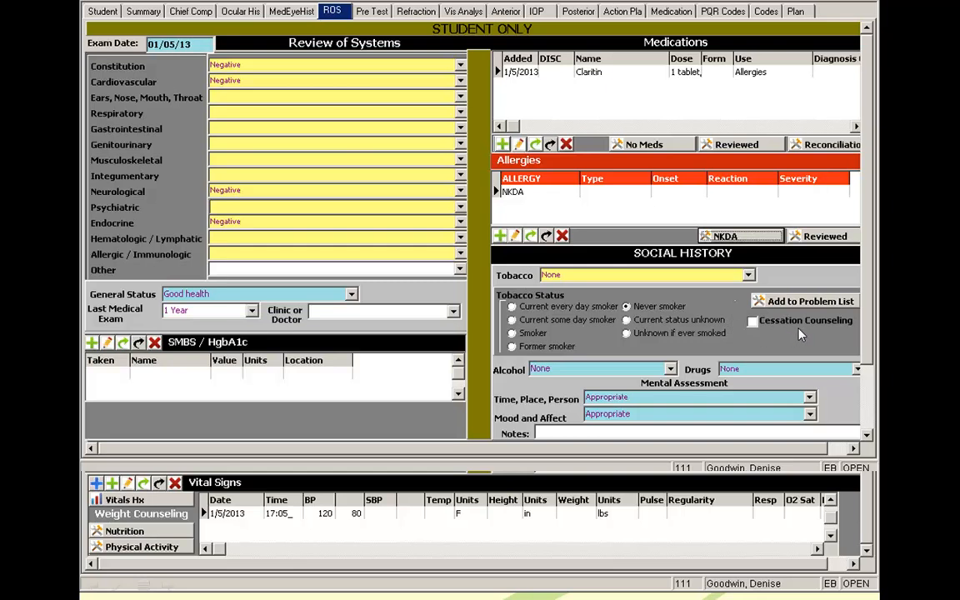
pyautogui.moveTo(641, 361)
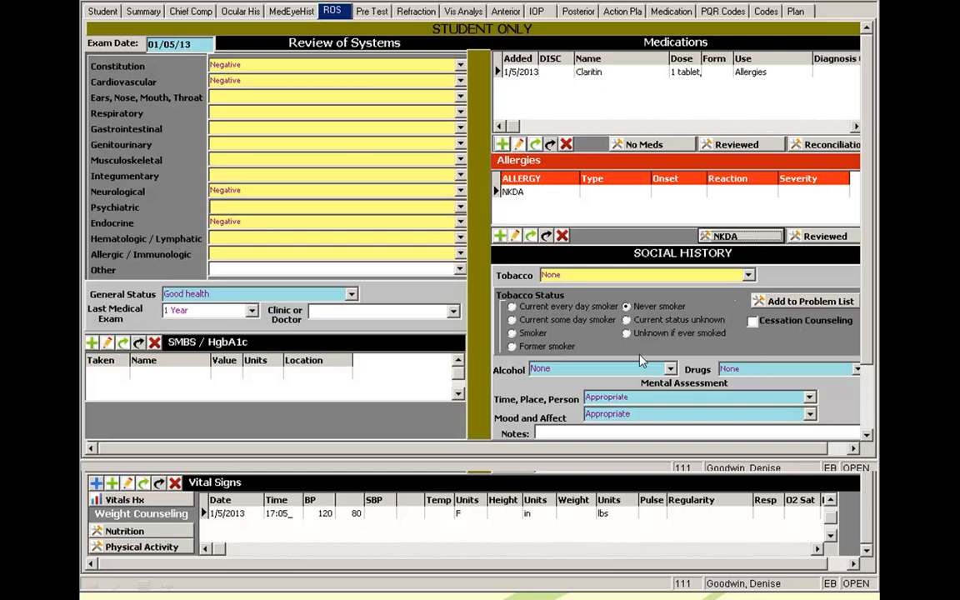
pyautogui.moveTo(633, 422)
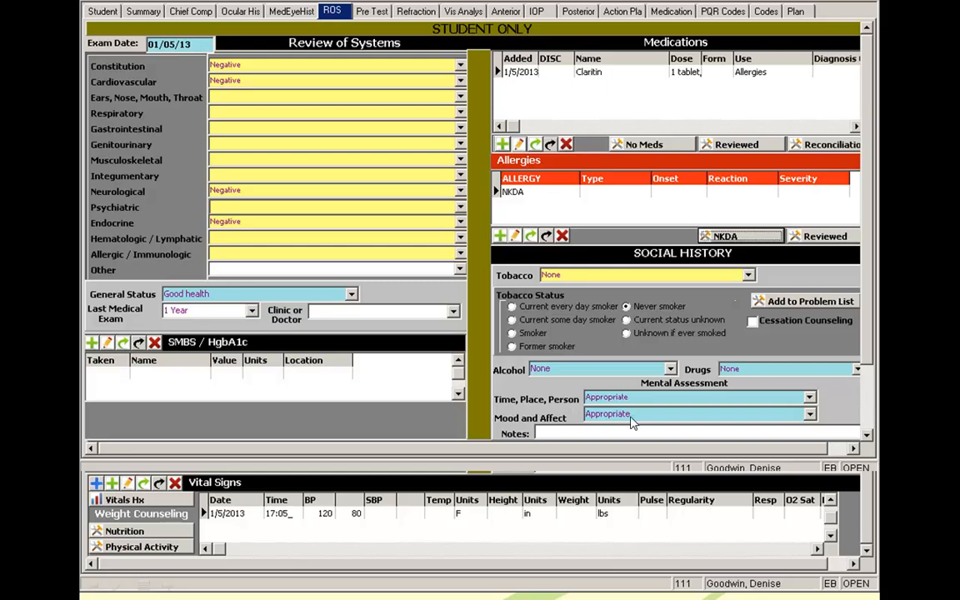
pyautogui.moveTo(660, 414)
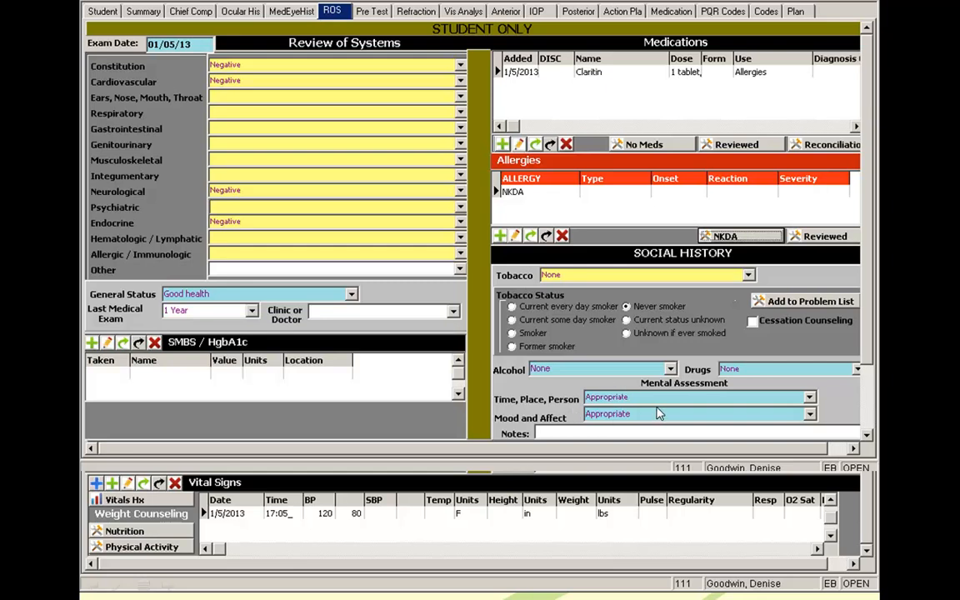
pyautogui.moveTo(660, 414)
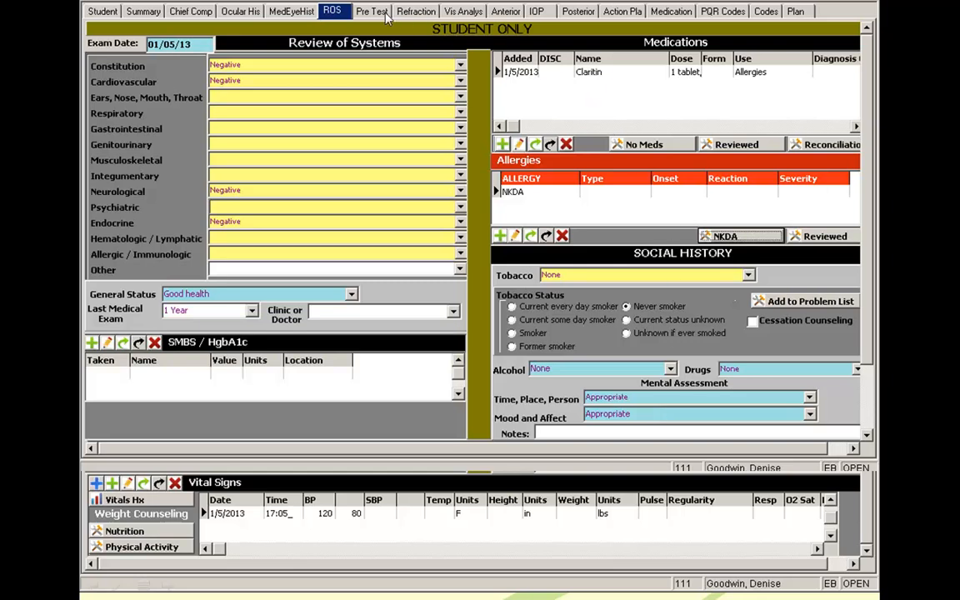
# Advance through the PreTesting results to the Refraction slide with the final prescription
pyautogui.click(370, 11)
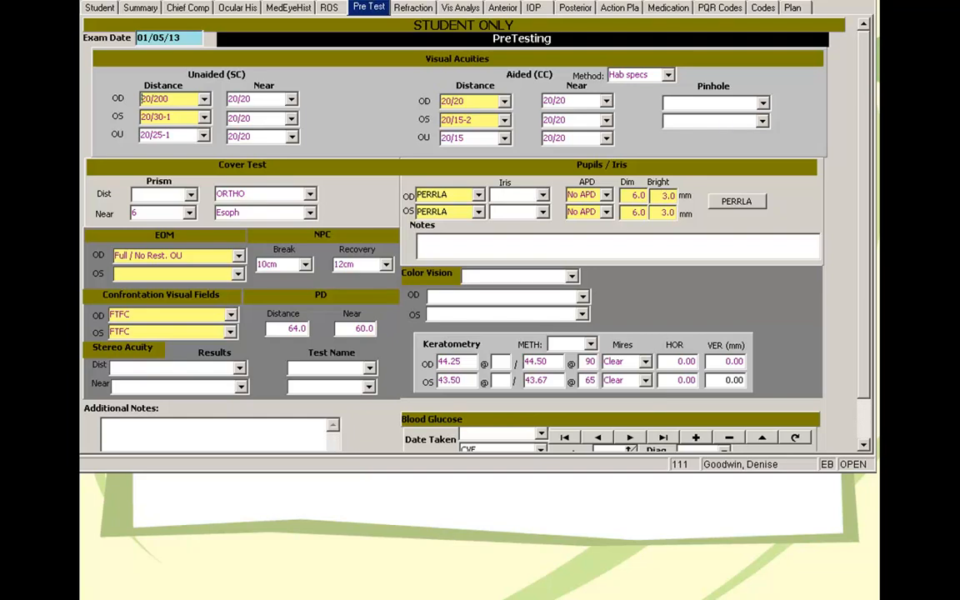
pyautogui.moveTo(296, 206)
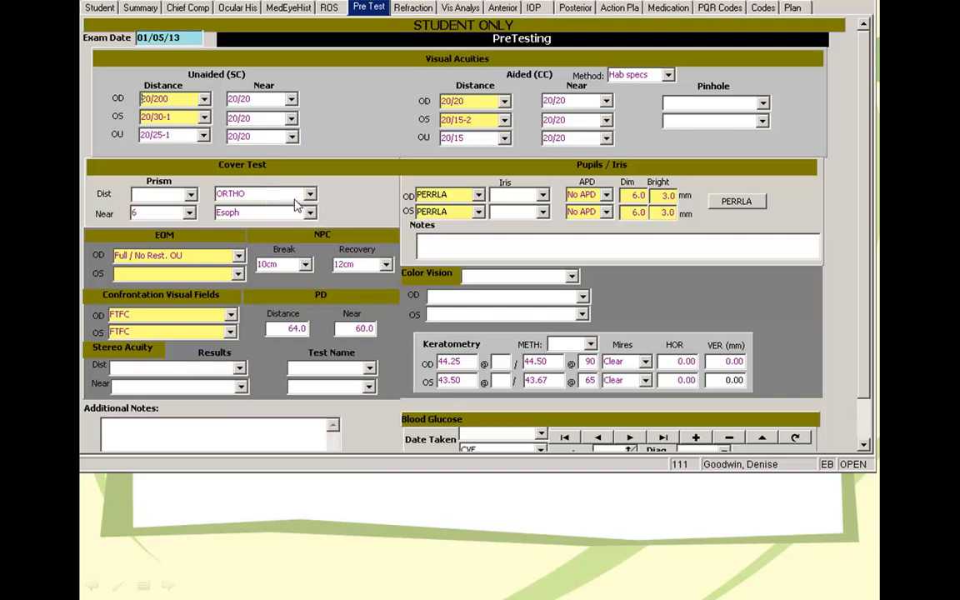
pyautogui.moveTo(301, 225)
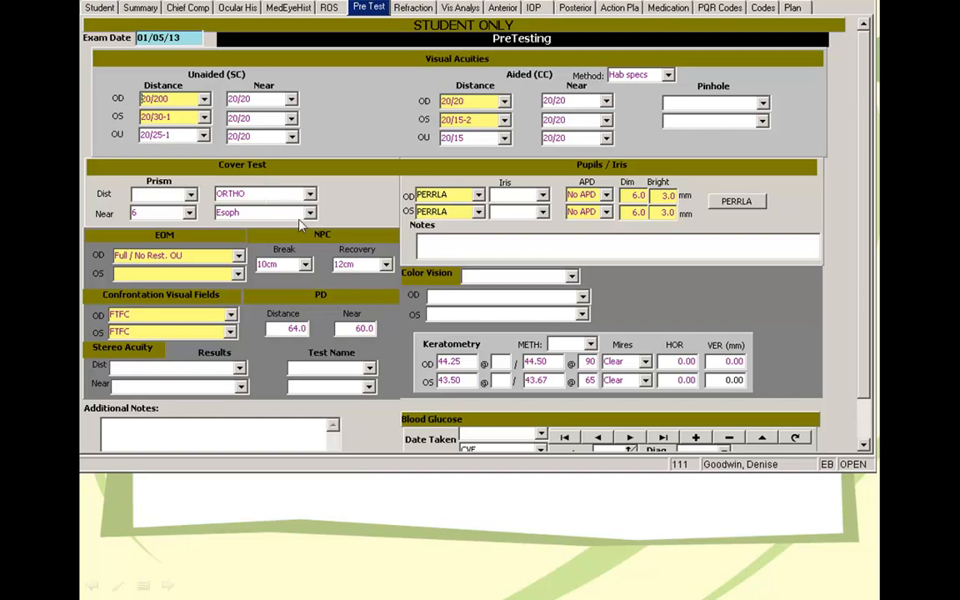
pyautogui.moveTo(246, 215)
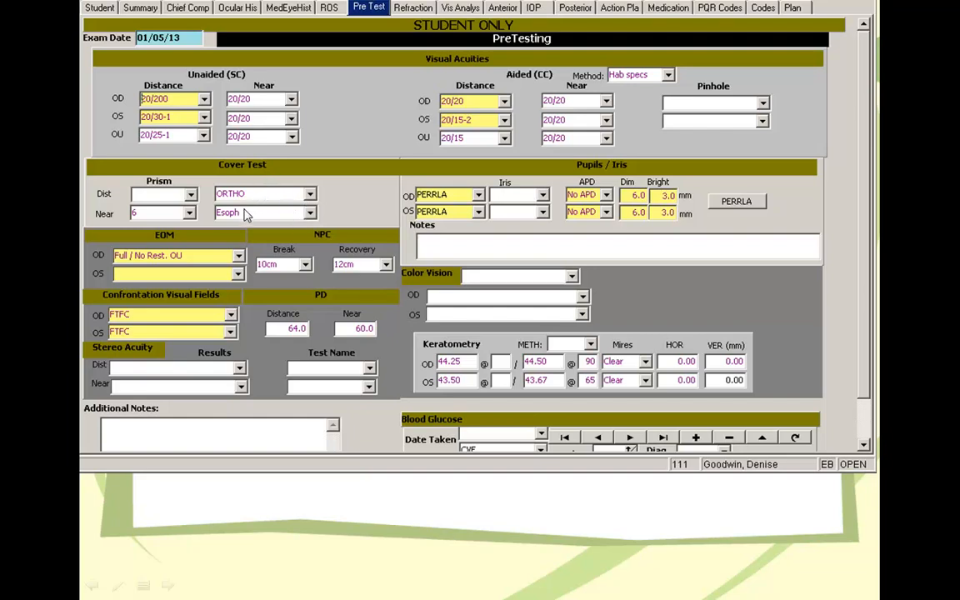
pyautogui.moveTo(260, 219)
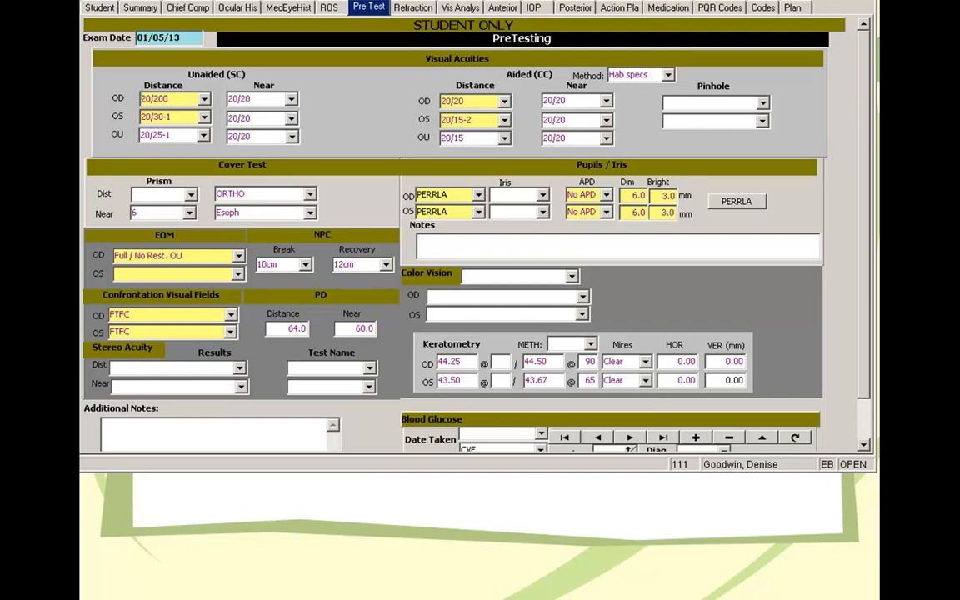
pyautogui.moveTo(404, 125)
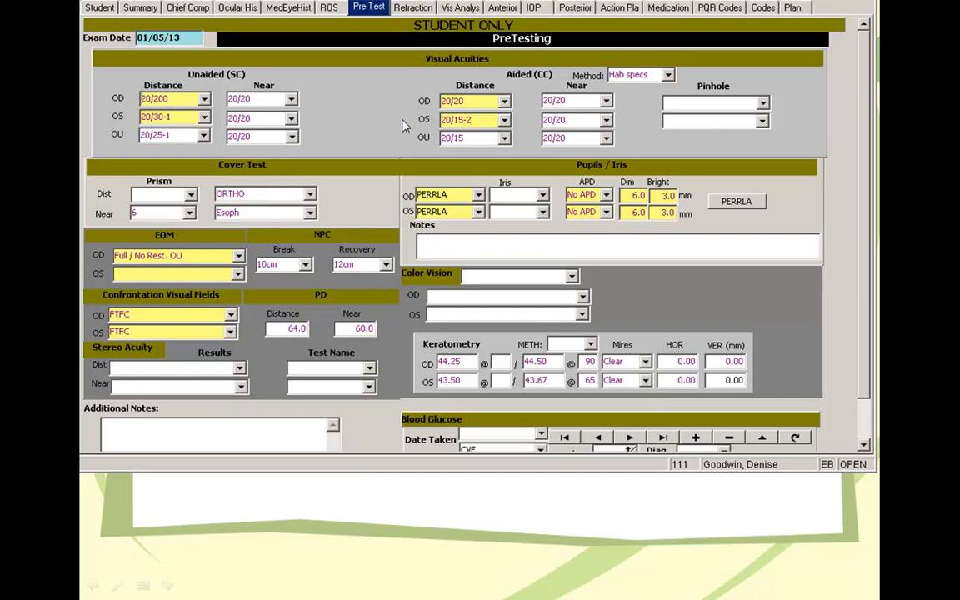
pyautogui.moveTo(431, 79)
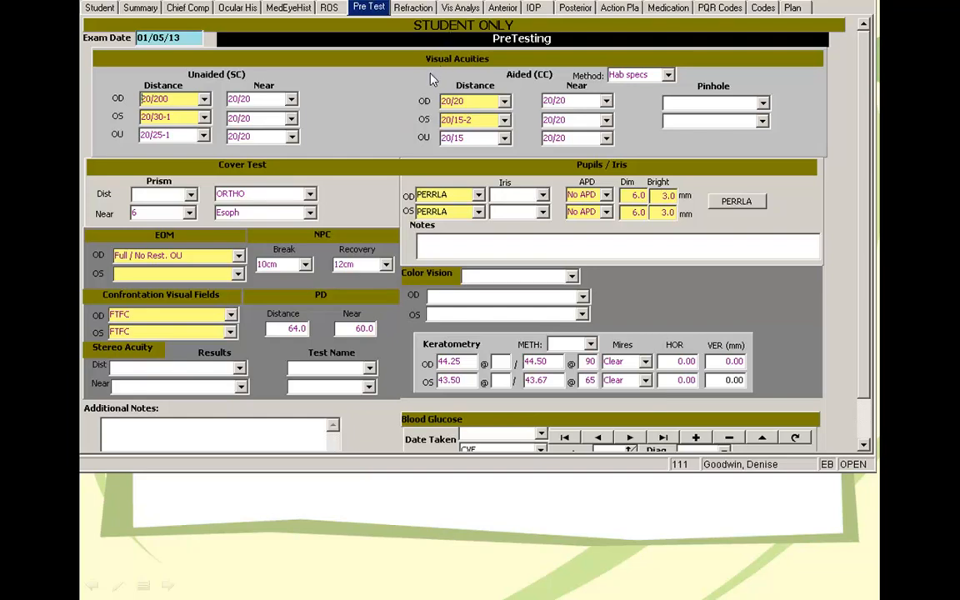
pyautogui.moveTo(412, 78)
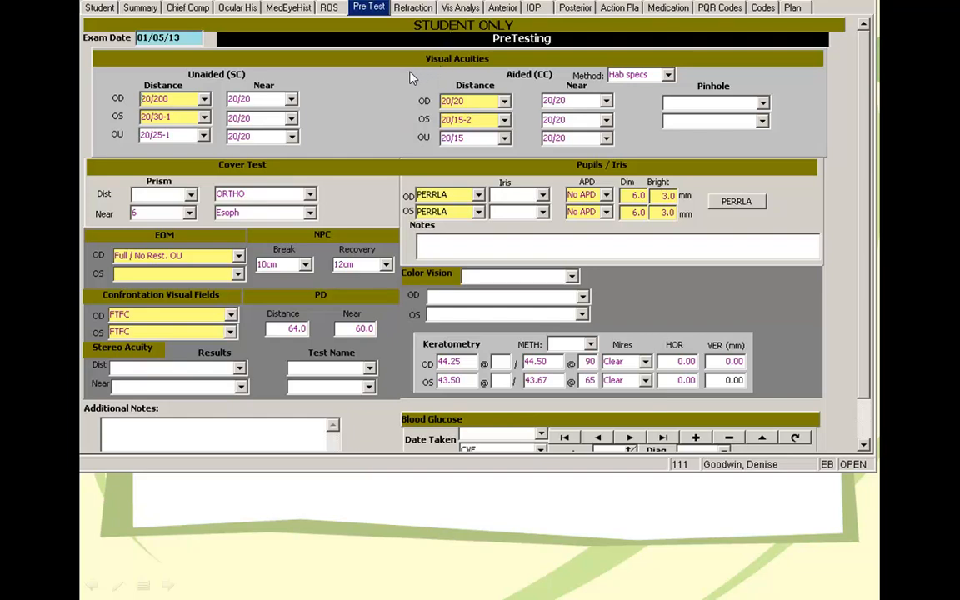
pyautogui.click(417, 7)
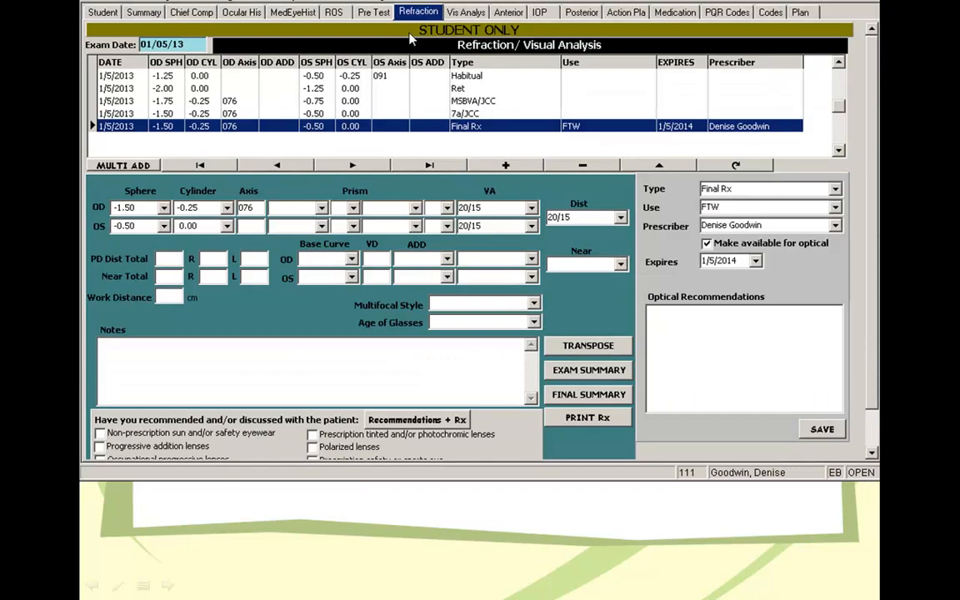
pyautogui.moveTo(403, 81)
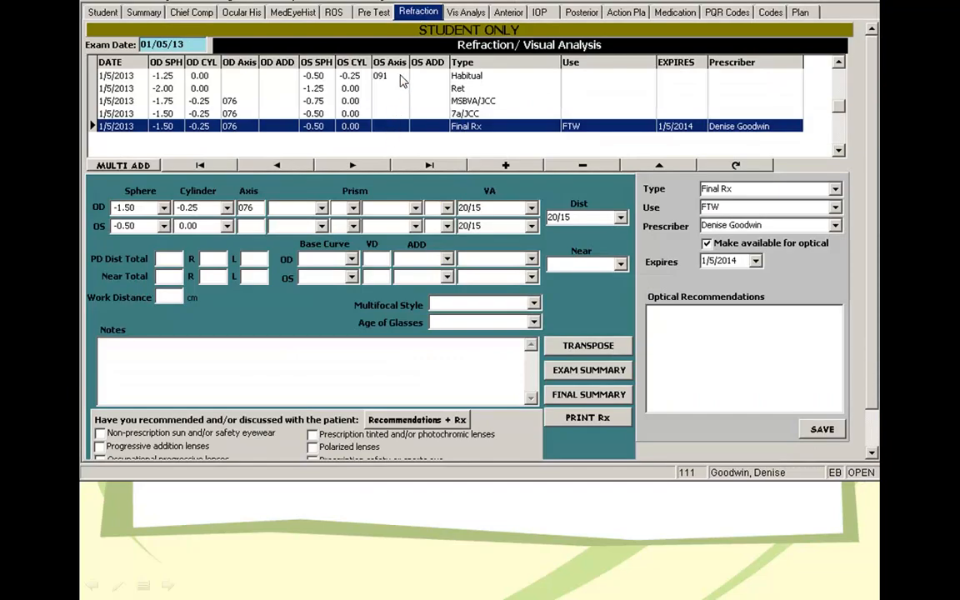
# Go to Binocular Testing, back to Refraction, then forward to phoria and vergence findings
pyautogui.click(465, 12)
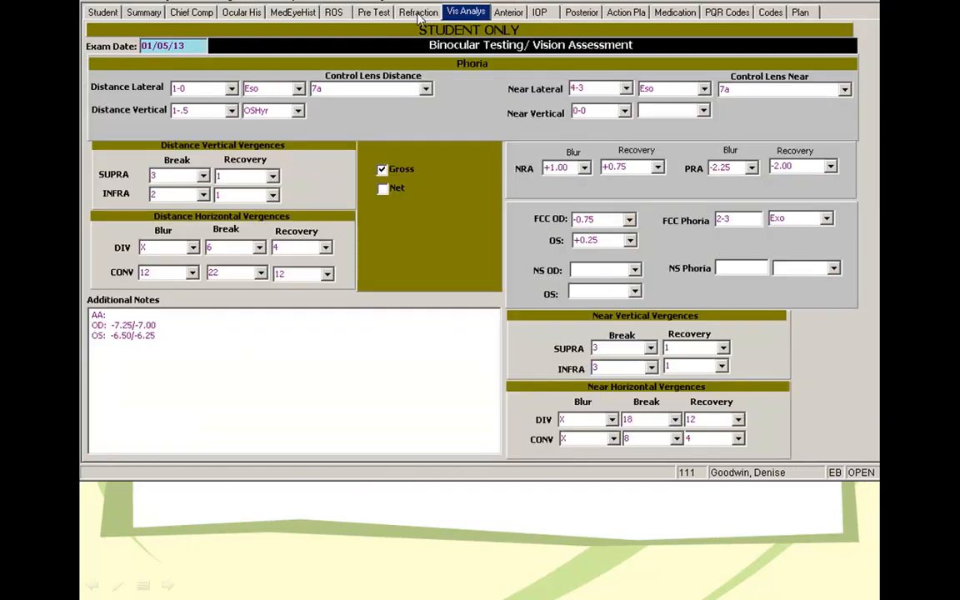
pyautogui.click(419, 12)
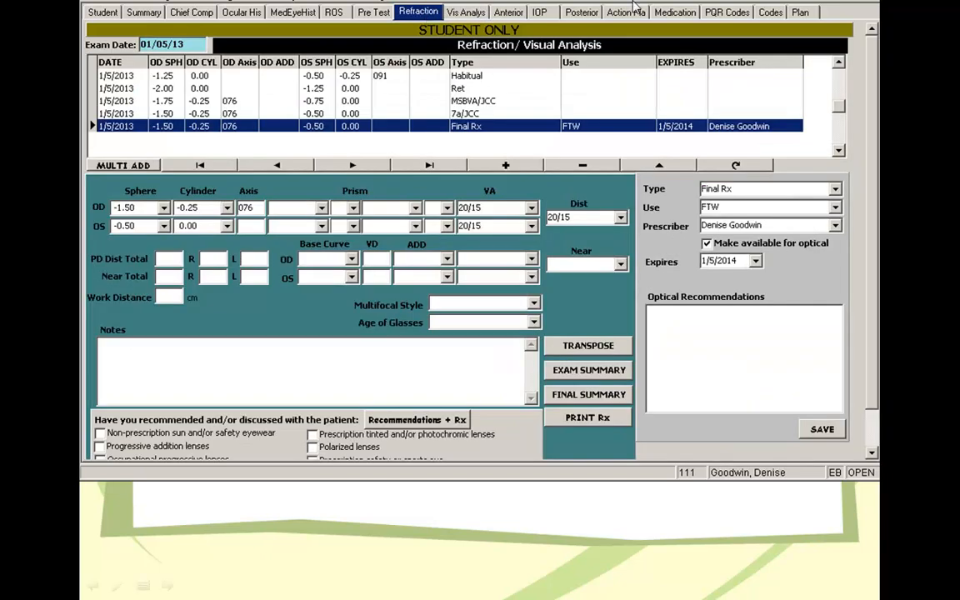
pyautogui.moveTo(464, 81)
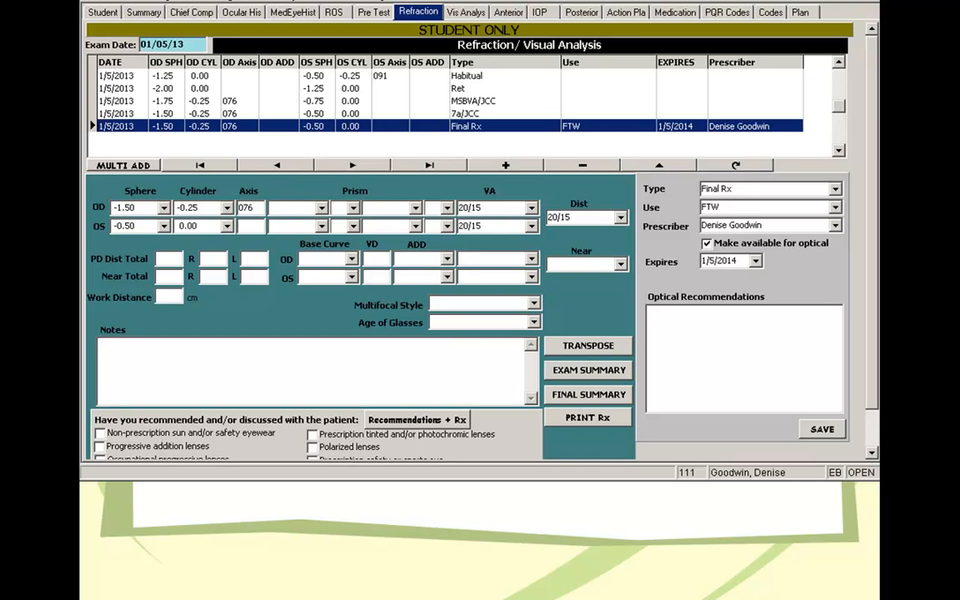
pyautogui.moveTo(562, 134)
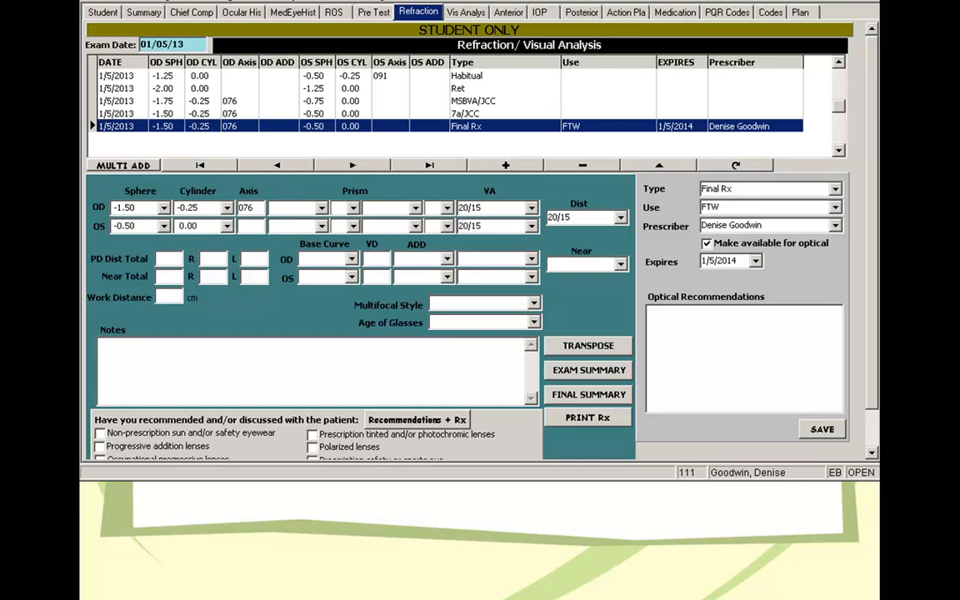
pyautogui.moveTo(420, 319)
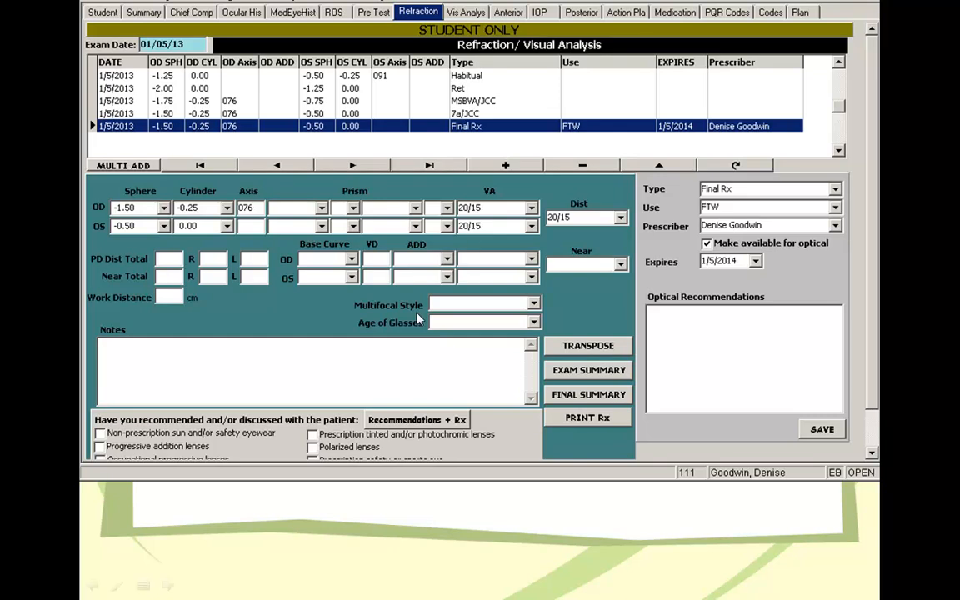
pyautogui.click(465, 12)
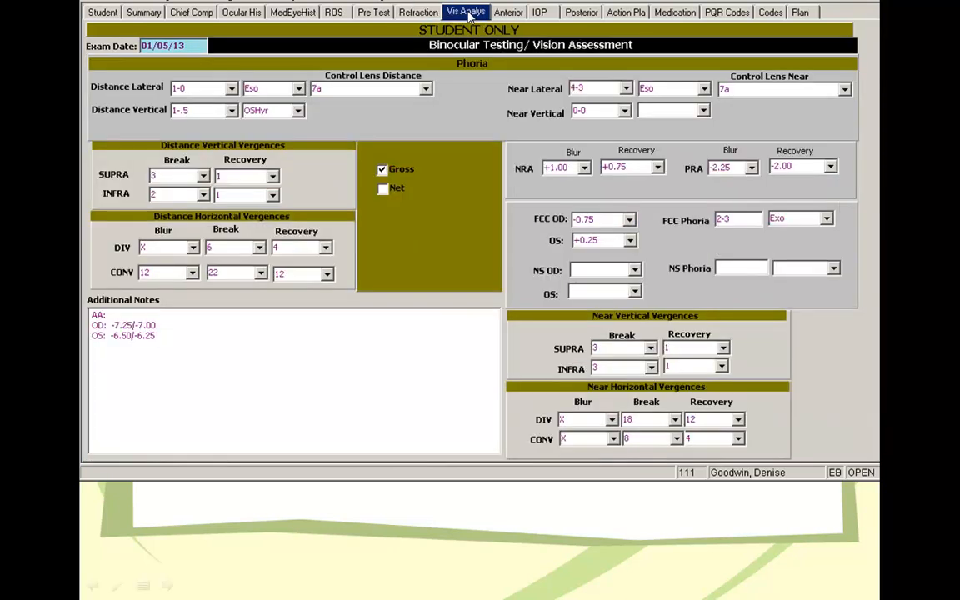
pyautogui.moveTo(446, 190)
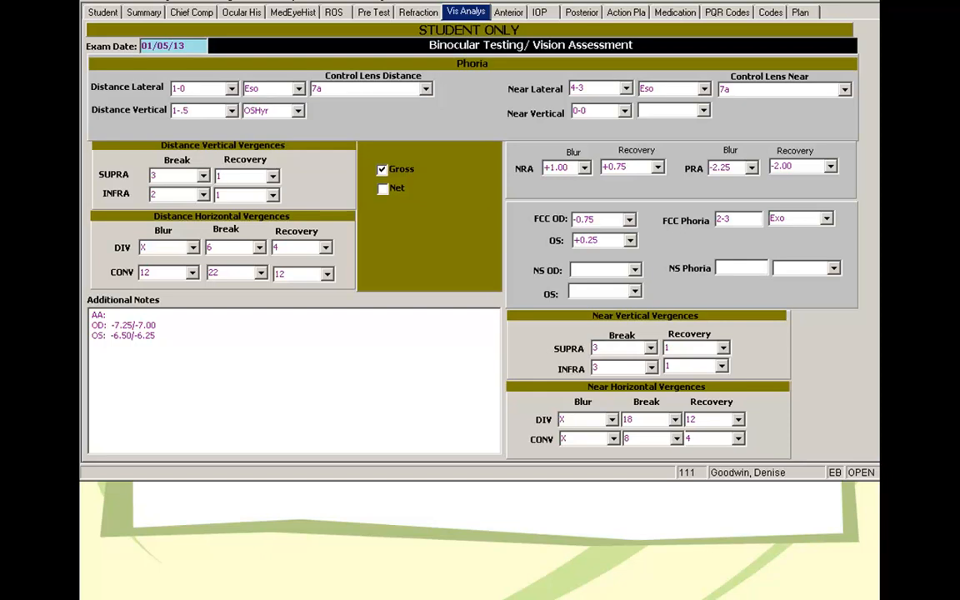
pyautogui.moveTo(678, 106)
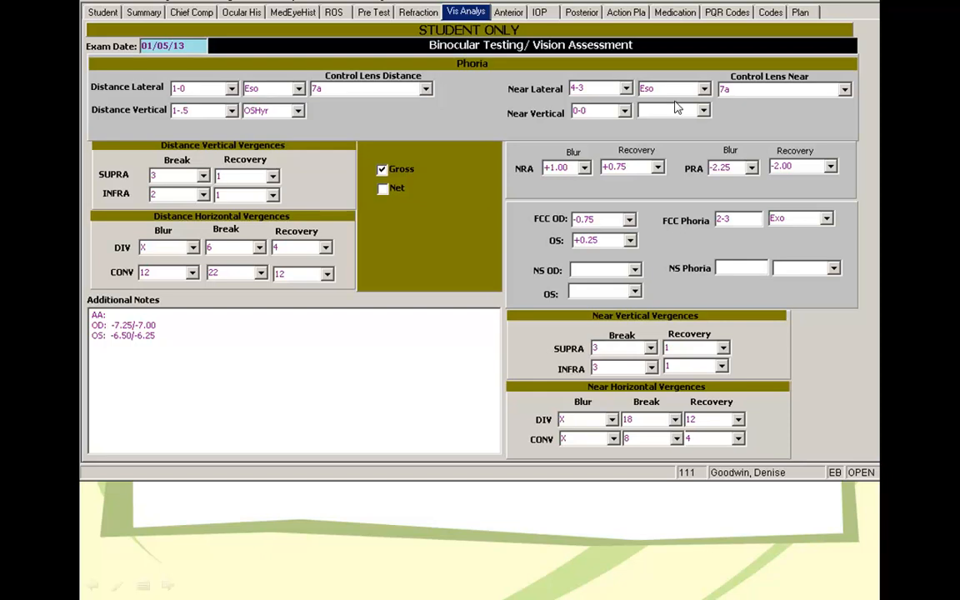
pyautogui.moveTo(492, 129)
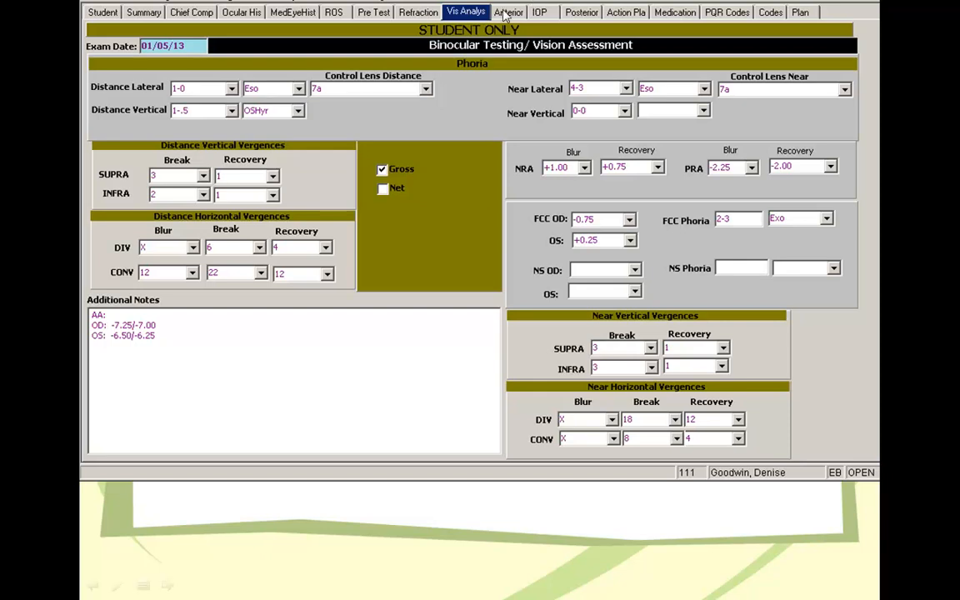
pyautogui.moveTo(604, 415)
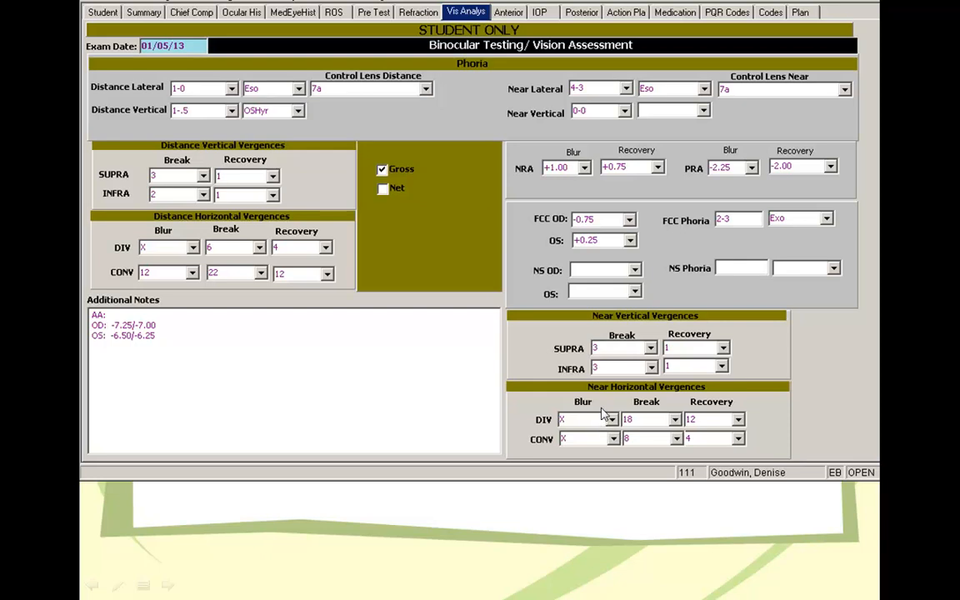
pyautogui.click(506, 12)
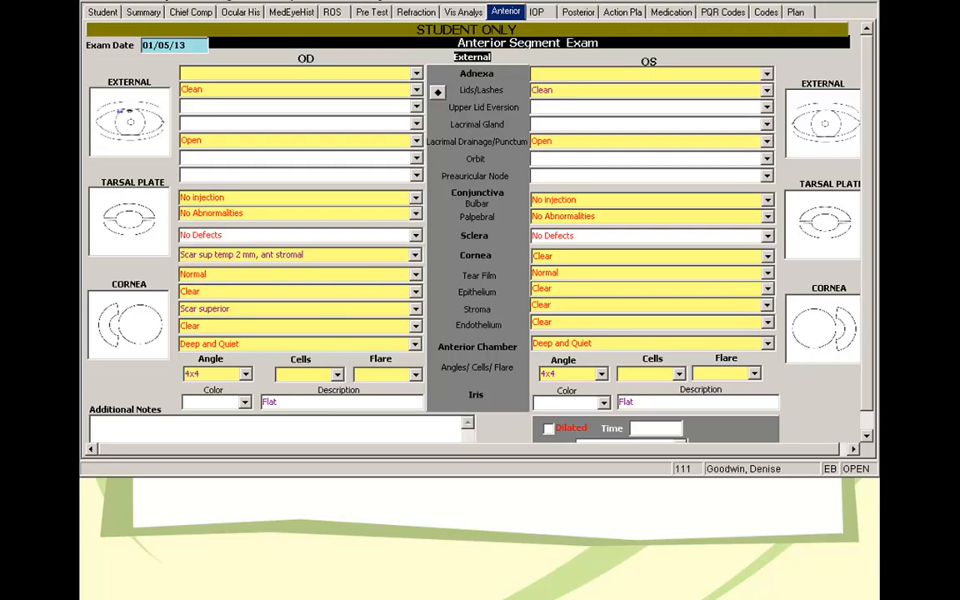
pyautogui.moveTo(490, 164)
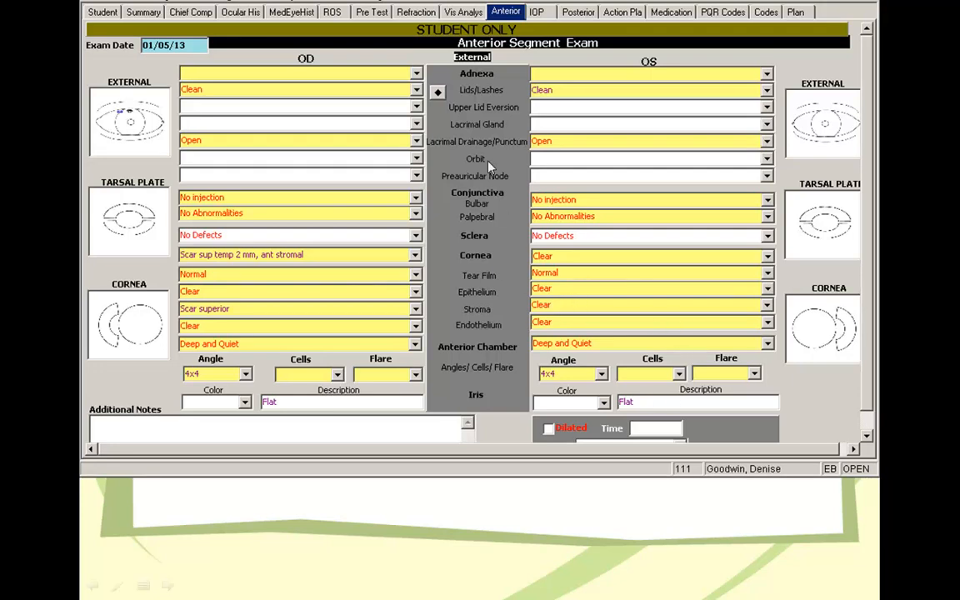
pyautogui.moveTo(492, 163)
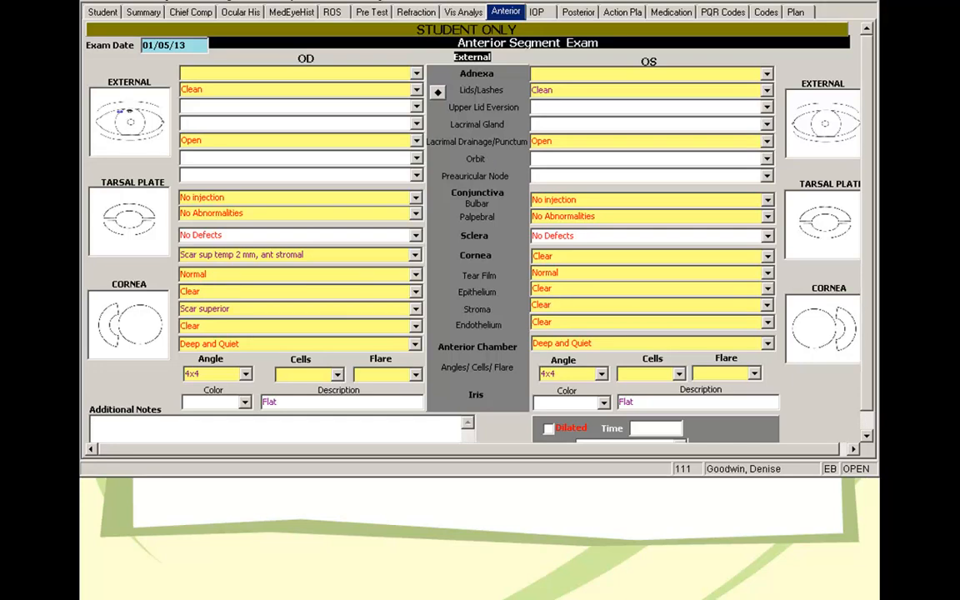
# Show the intraocular pressure slide with applanation readings of 12 and 11
pyautogui.click(536, 12)
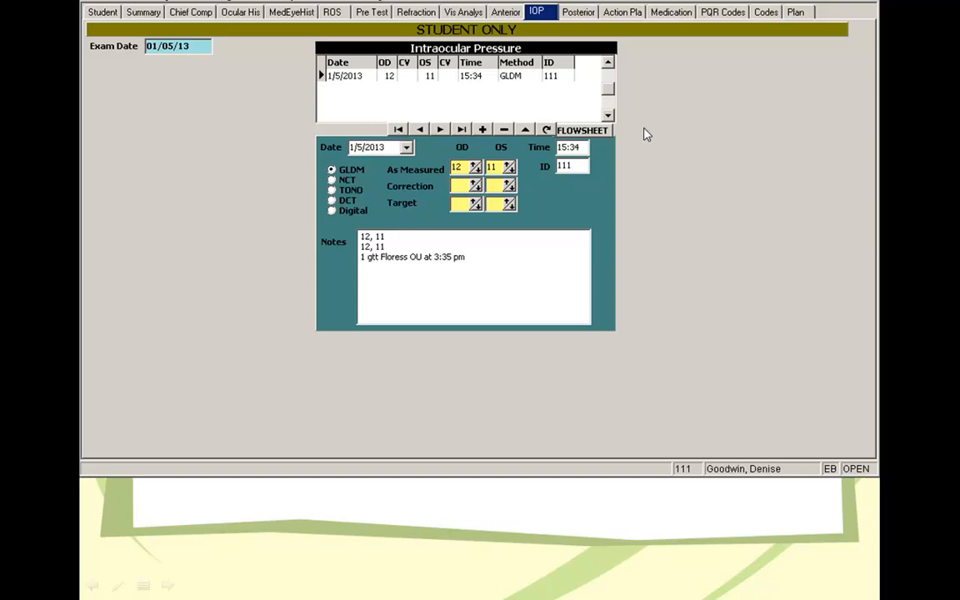
# Jump to posterior segment exam, return to IOP, then forward to lens, disc and retina findings
pyautogui.click(577, 11)
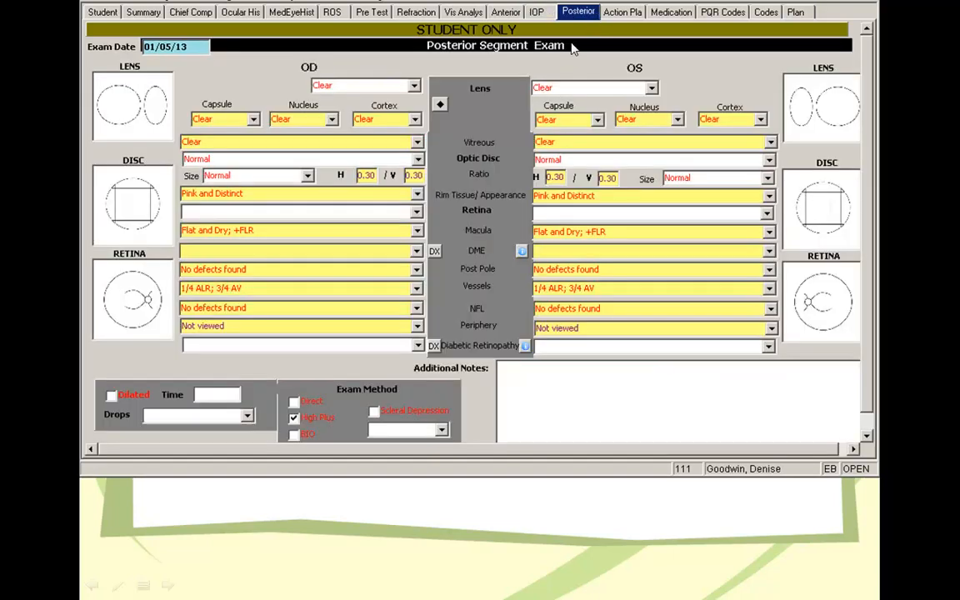
pyautogui.moveTo(546, 21)
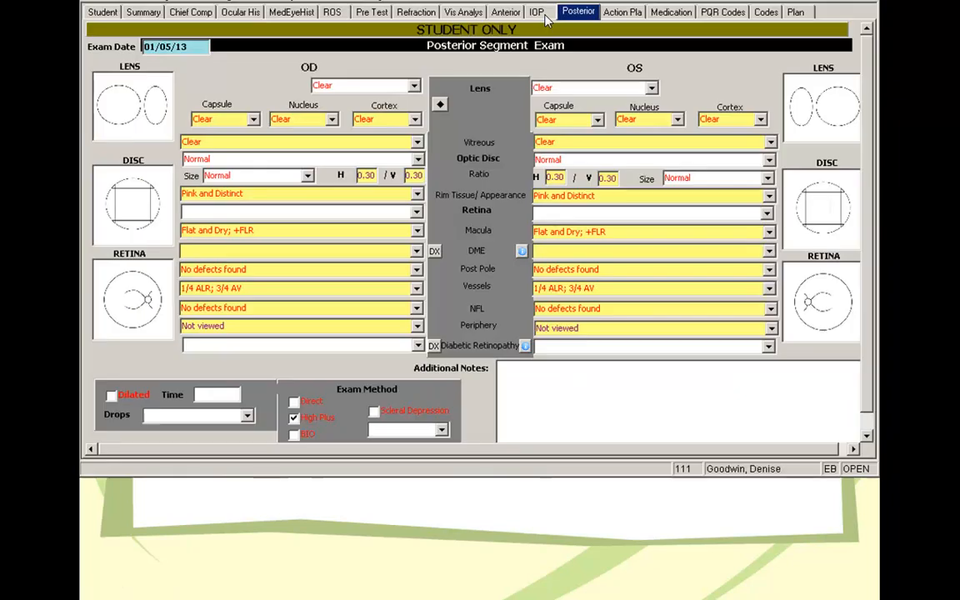
pyautogui.click(536, 11)
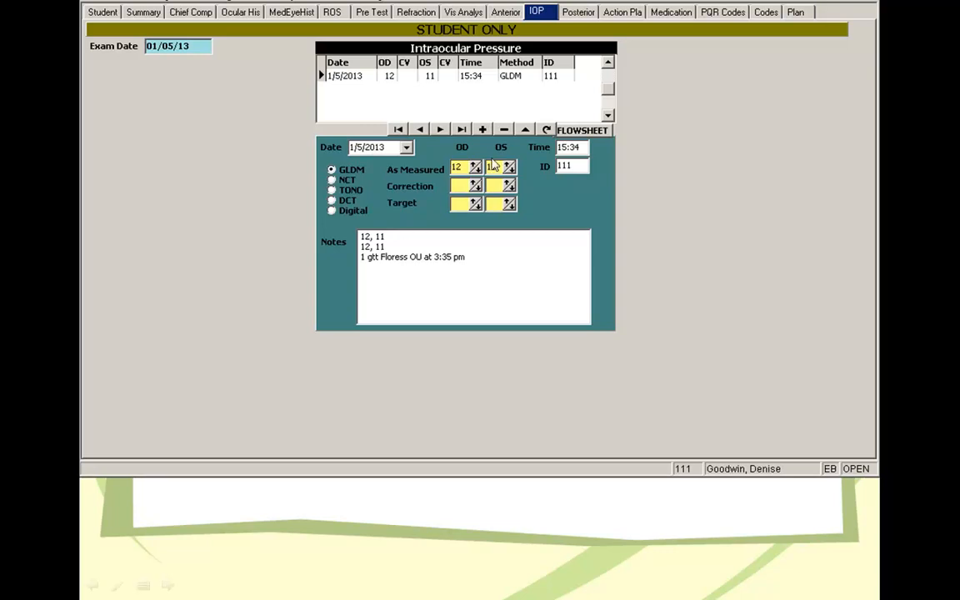
pyautogui.click(578, 12)
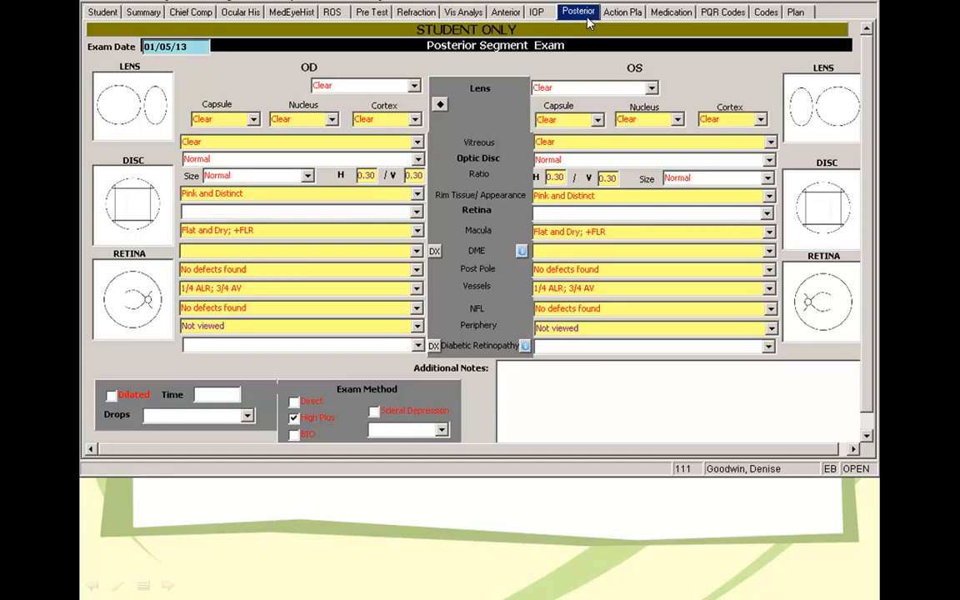
pyautogui.moveTo(589, 22)
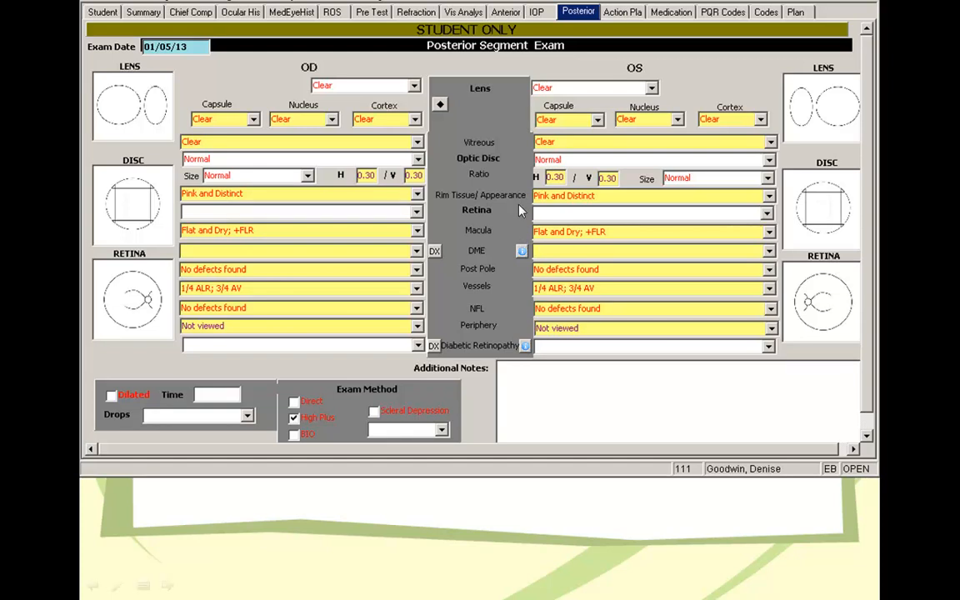
pyautogui.moveTo(505, 199)
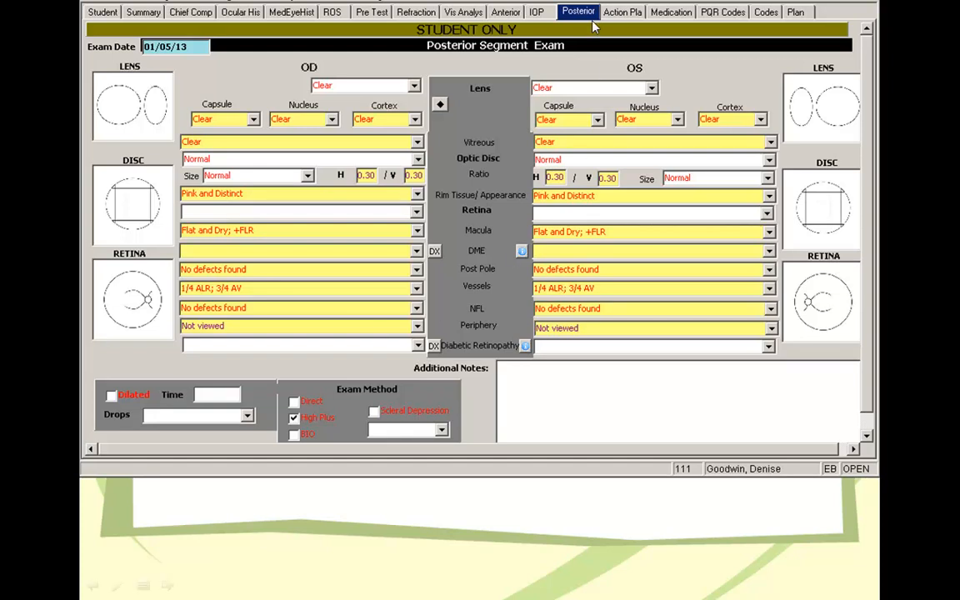
# Show the diagnosis and plans slide: myopia, anisometropia, convergence excess, distance-wear prescription
pyautogui.click(625, 12)
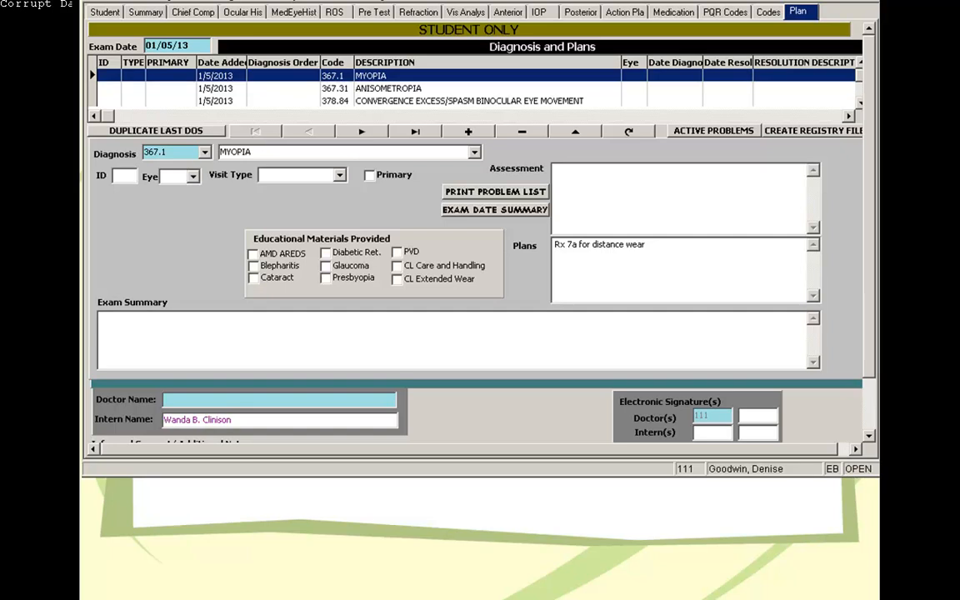
pyautogui.moveTo(583, 98)
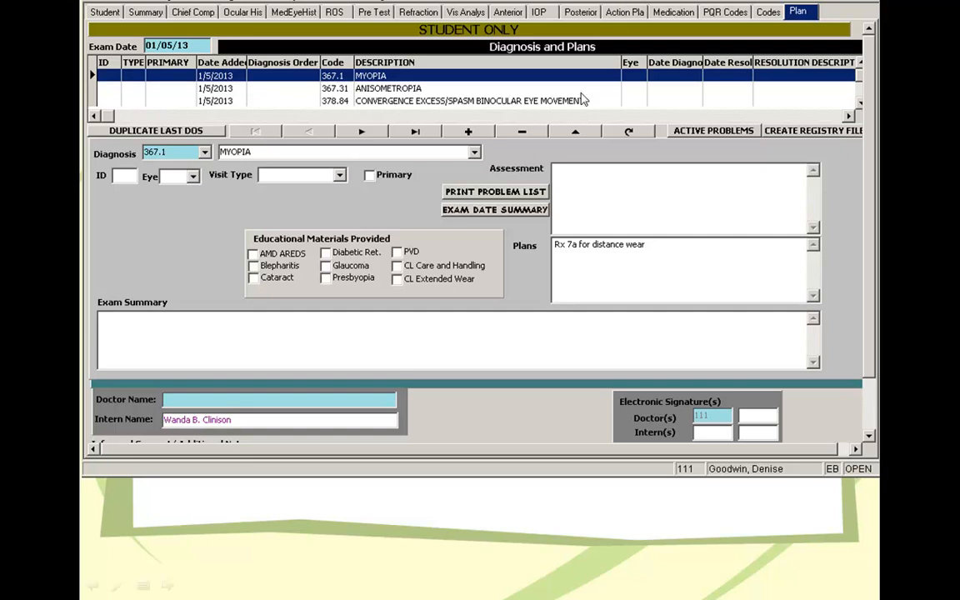
pyautogui.moveTo(436, 25)
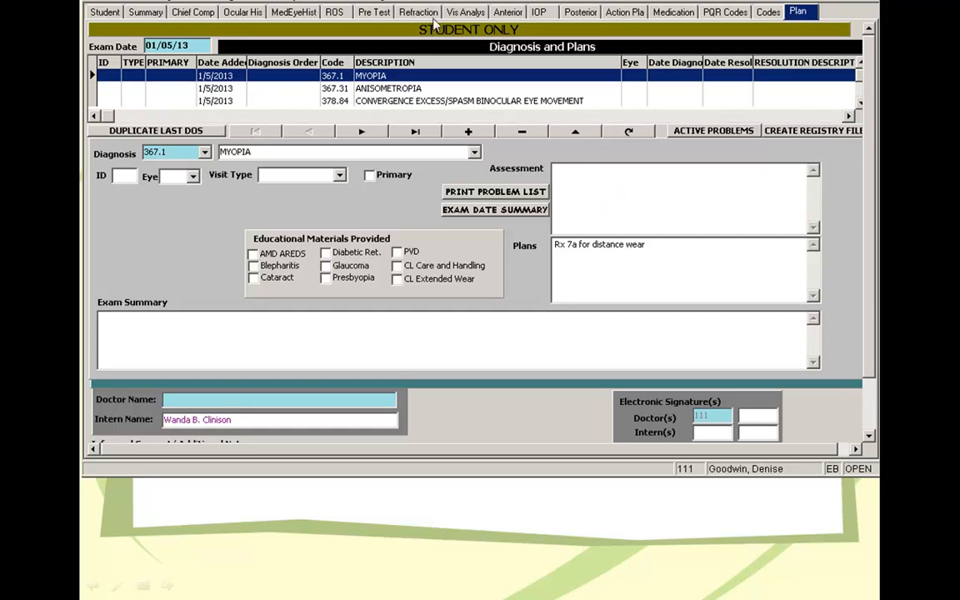
pyautogui.moveTo(579, 265)
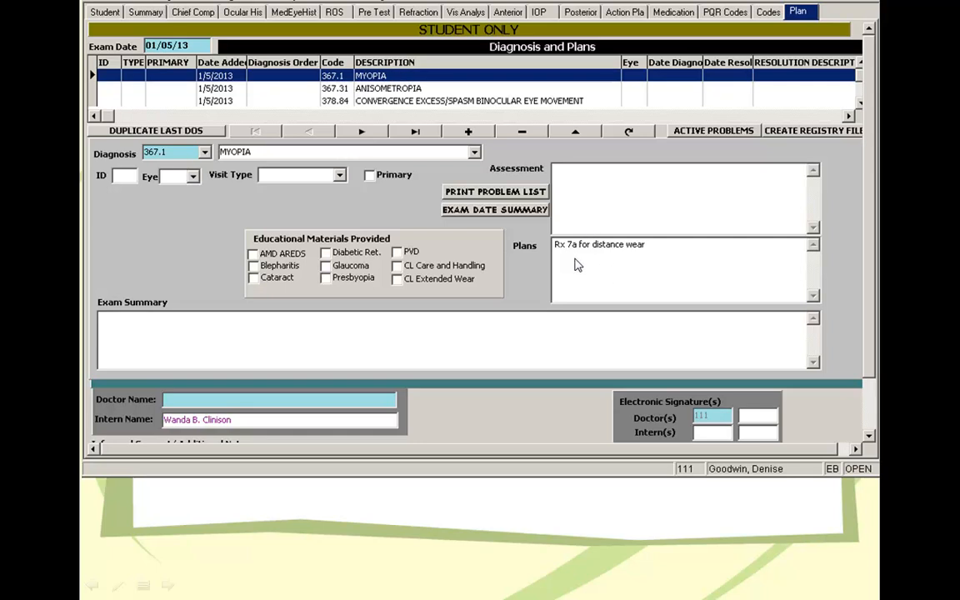